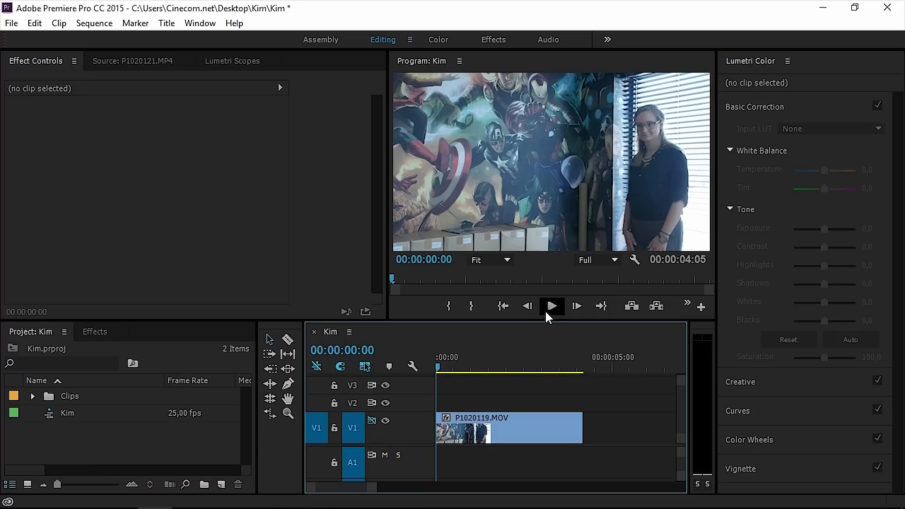
# - Preview the Kim sequence briefly and park the playhead about one second into the clip
pyautogui.click(550, 306)
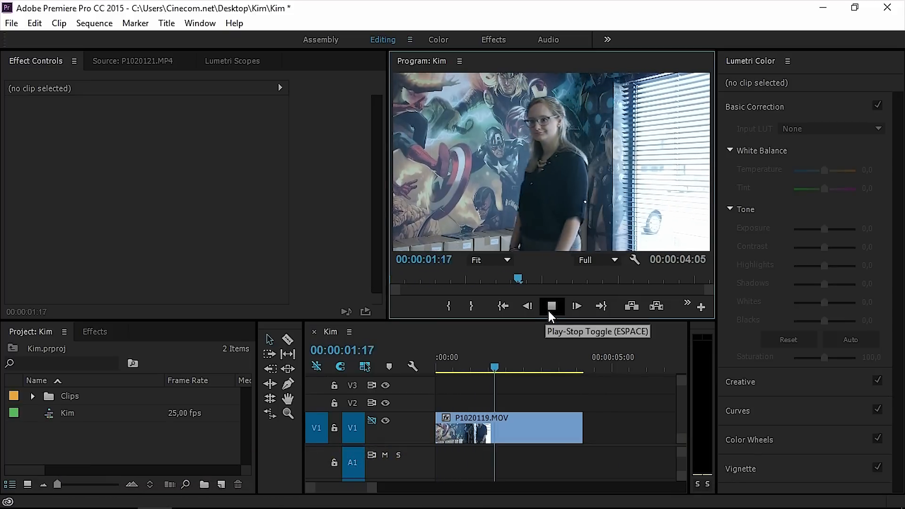
pyautogui.click(550, 305)
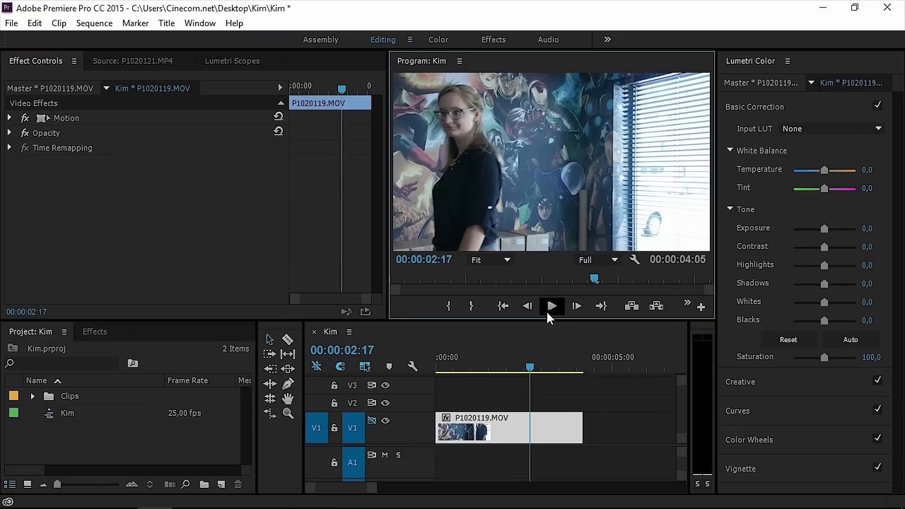
pyautogui.moveTo(440, 114)
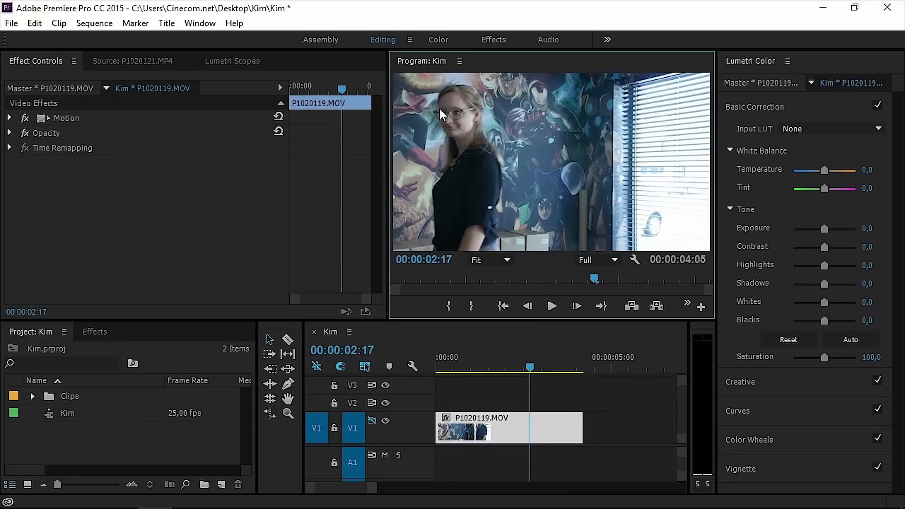
pyautogui.moveTo(458, 106)
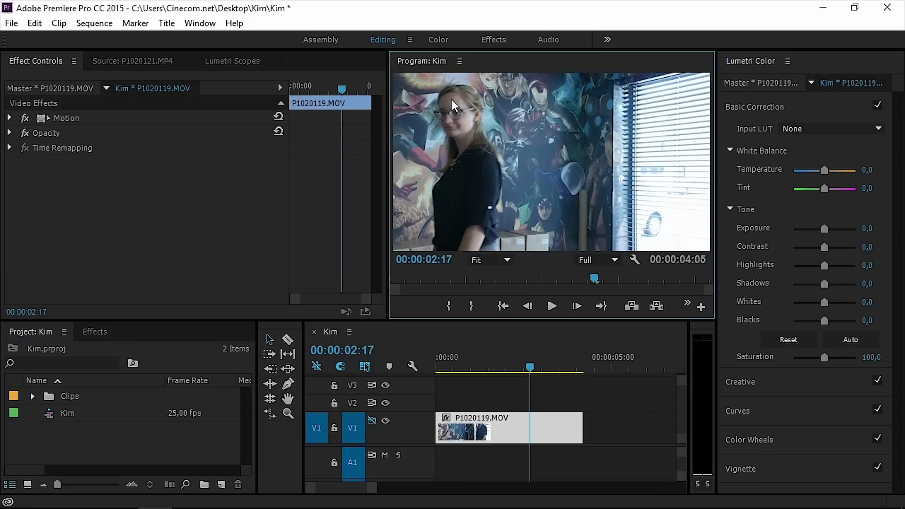
pyautogui.moveTo(450, 199)
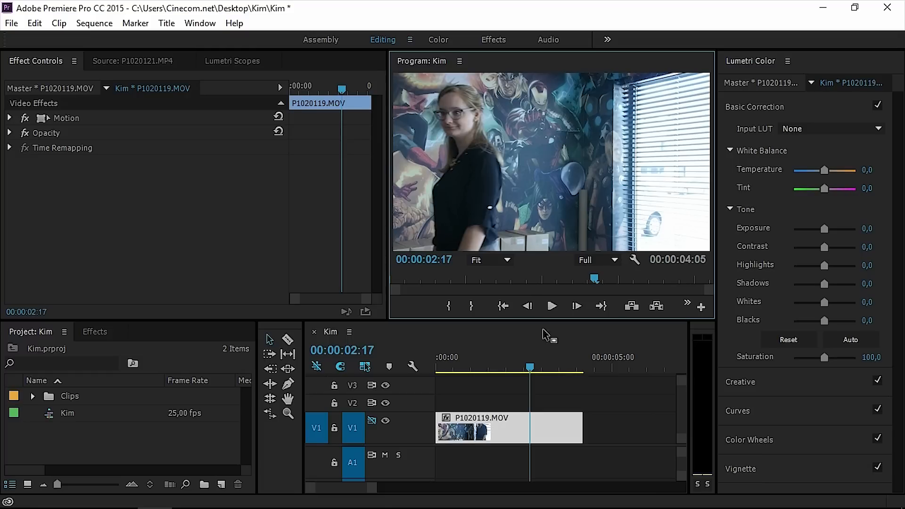
pyautogui.click(479, 368)
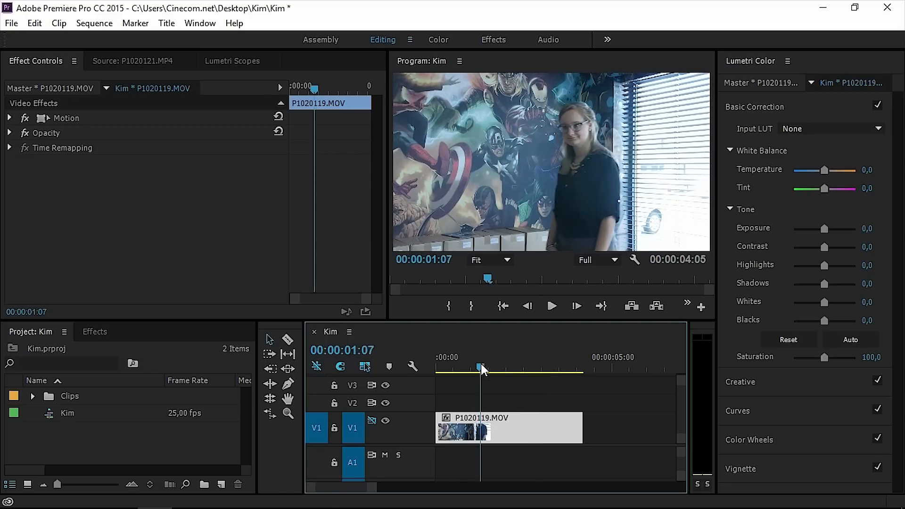
pyautogui.click(436, 366)
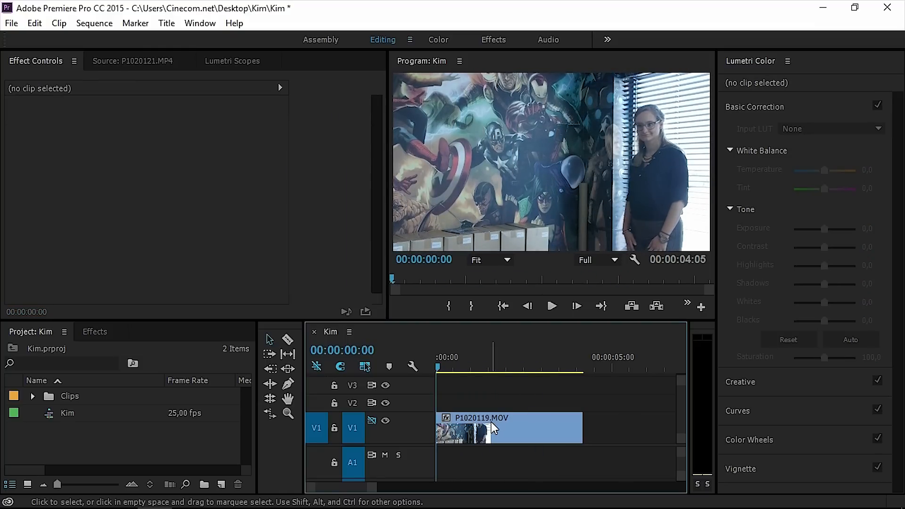
# - Duplicate P1020119.MOV onto V2 above the original and select the V1 clip
pyautogui.click(508, 427)
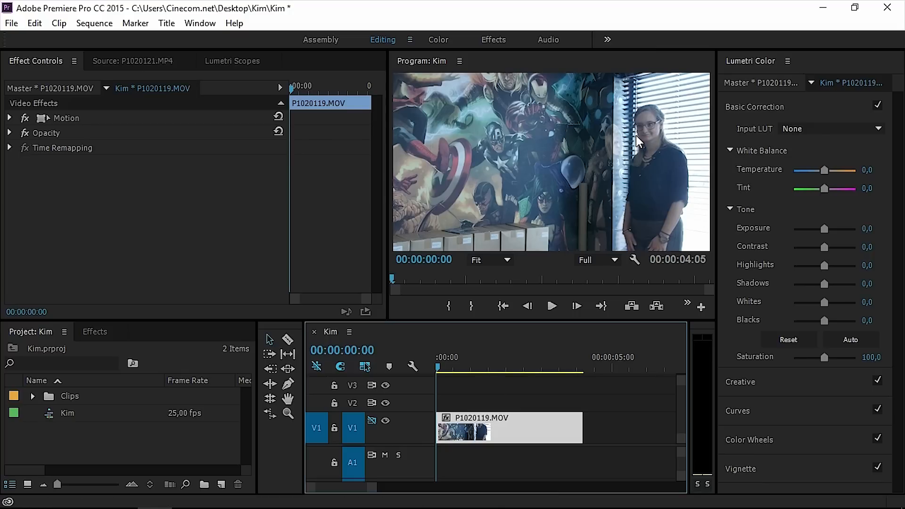
pyautogui.moveTo(656, 122)
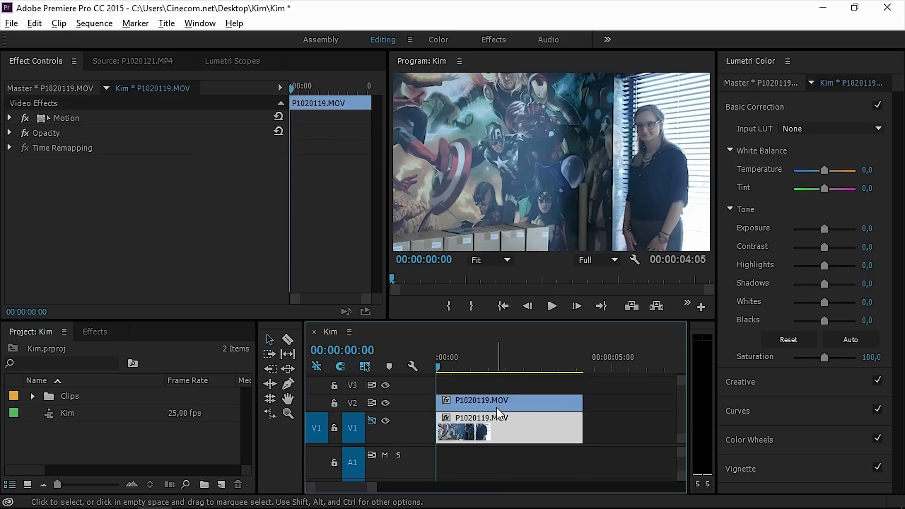
pyautogui.click(508, 427)
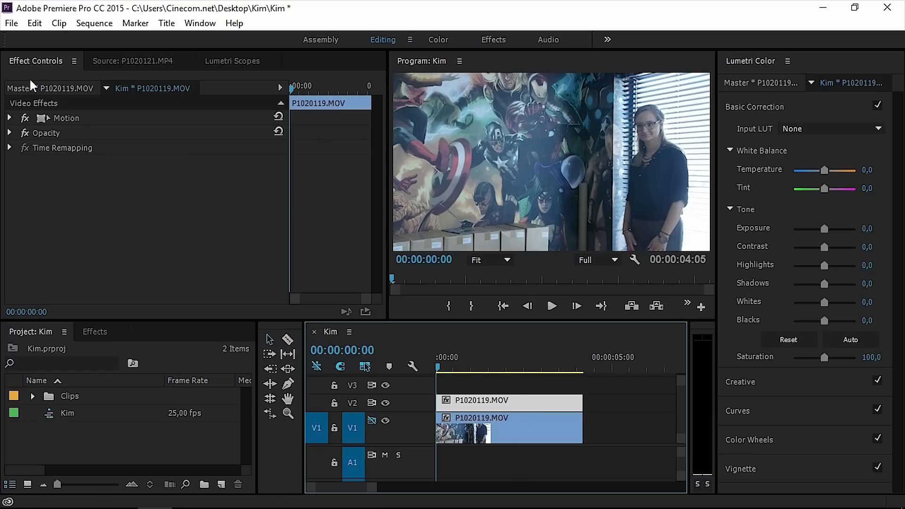
# - Reveal the V1 clip's Opacity mask tools and magnify the Program Monitor to 100%
pyautogui.click(9, 133)
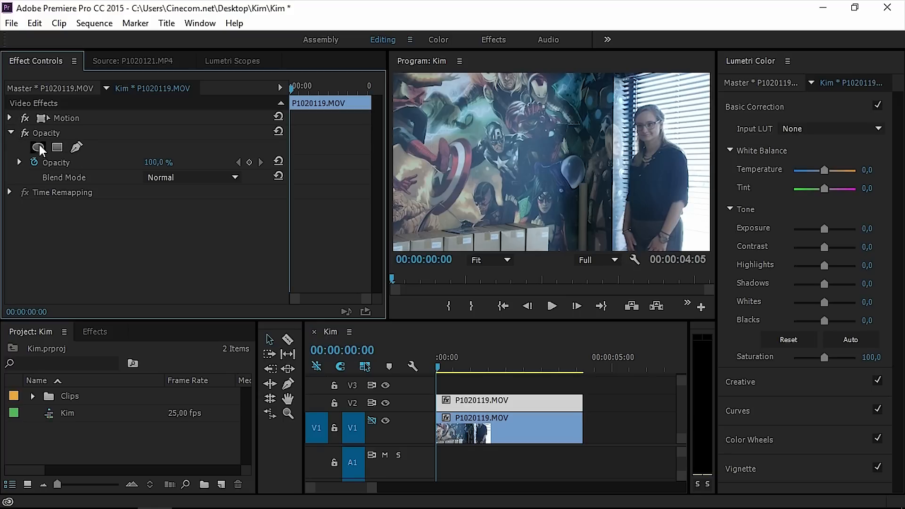
pyautogui.moveTo(76, 147)
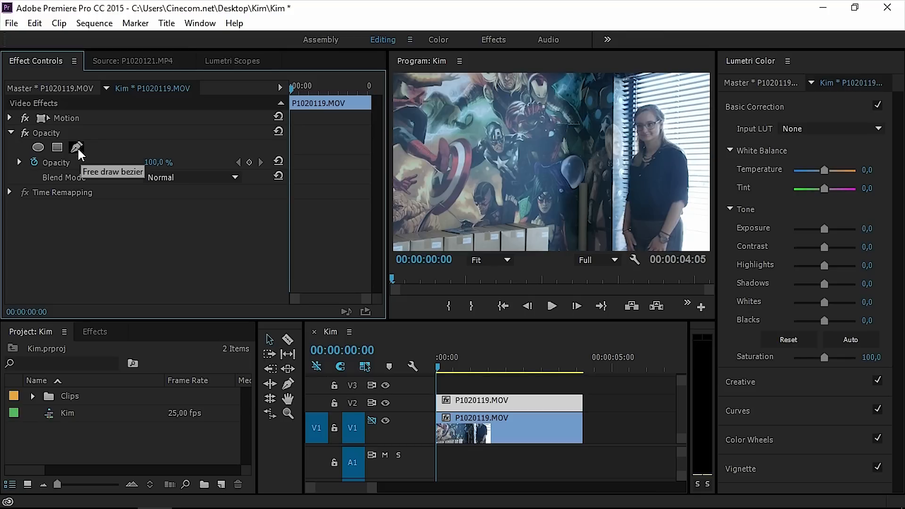
pyautogui.click(487, 259)
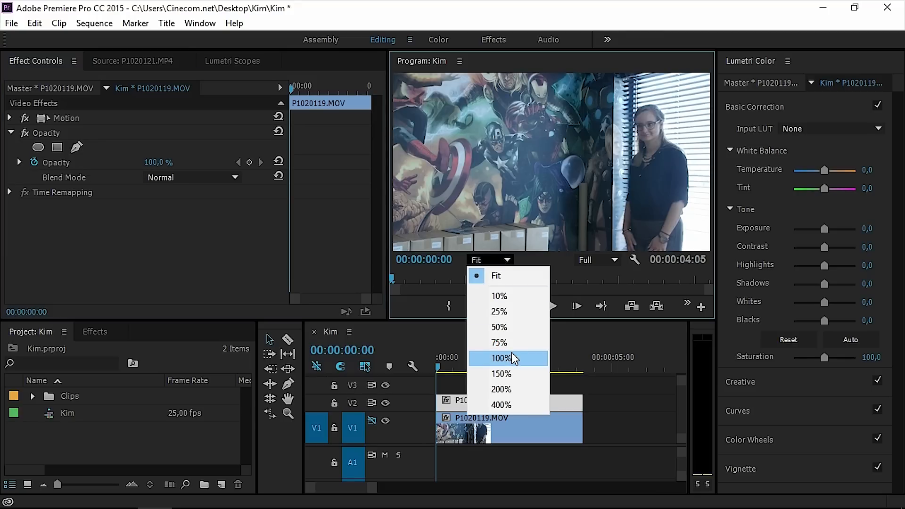
pyautogui.click(500, 358)
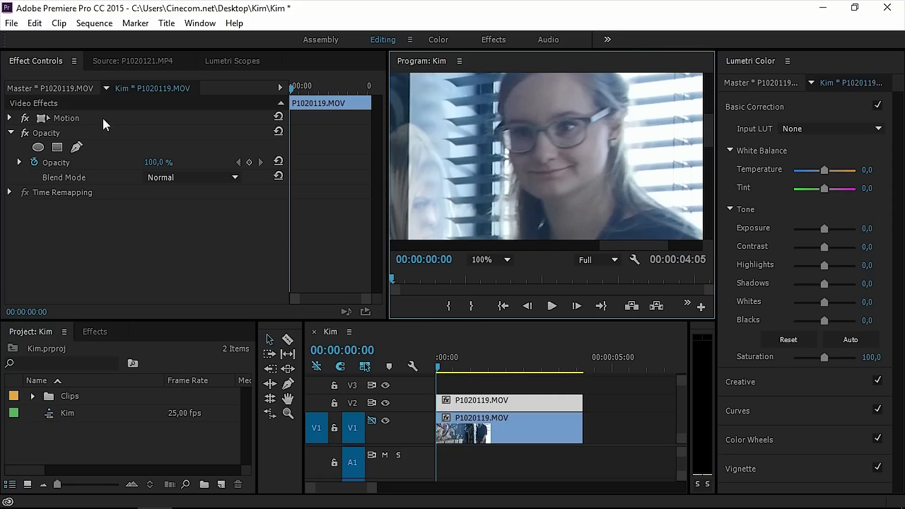
# - Draw a free bezier mask around the woman's face and return the monitor zoom to Fit
pyautogui.click(58, 147)
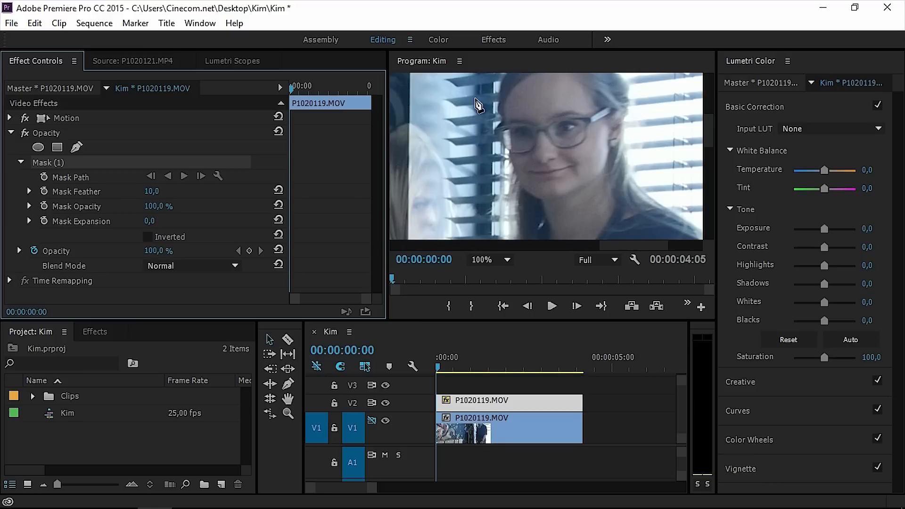
pyautogui.moveTo(706, 133)
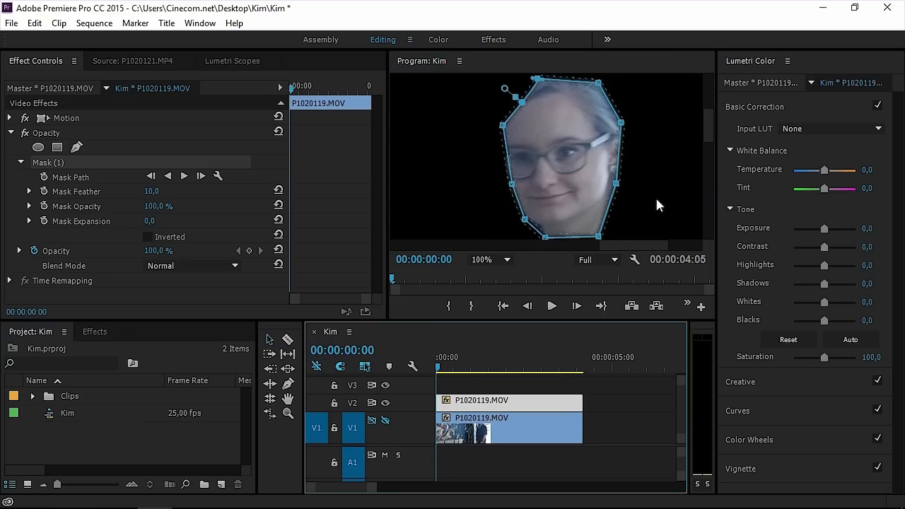
pyautogui.click(507, 259)
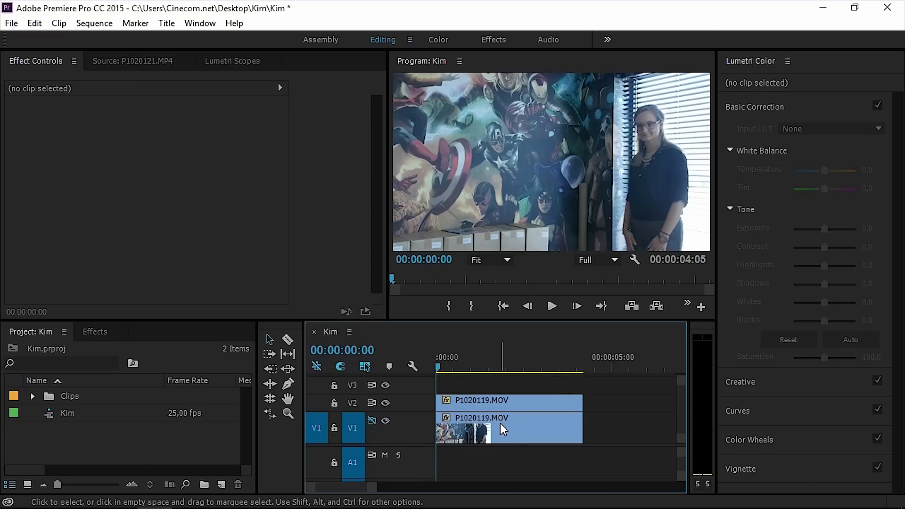
# - Raise the masked V1 clip's Lumetri exposure to 1.6 to brighten her face
pyautogui.click(508, 400)
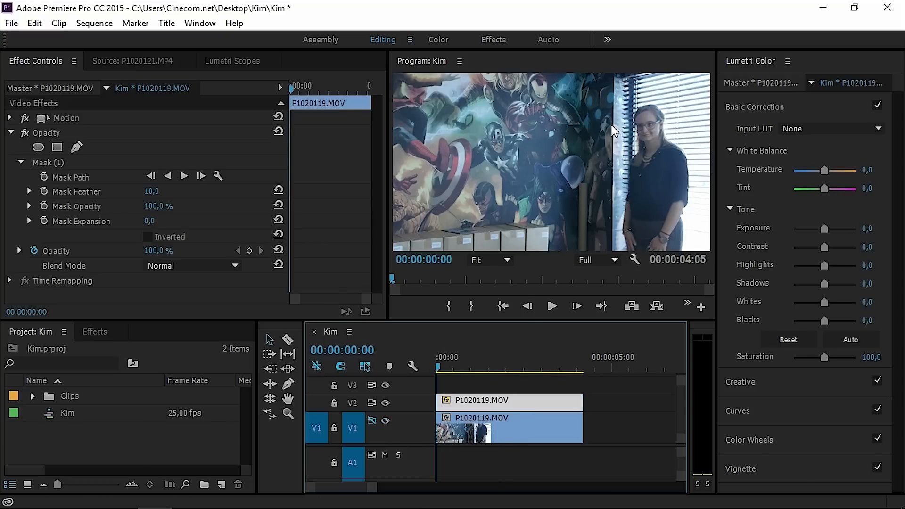
pyautogui.moveTo(688, 160)
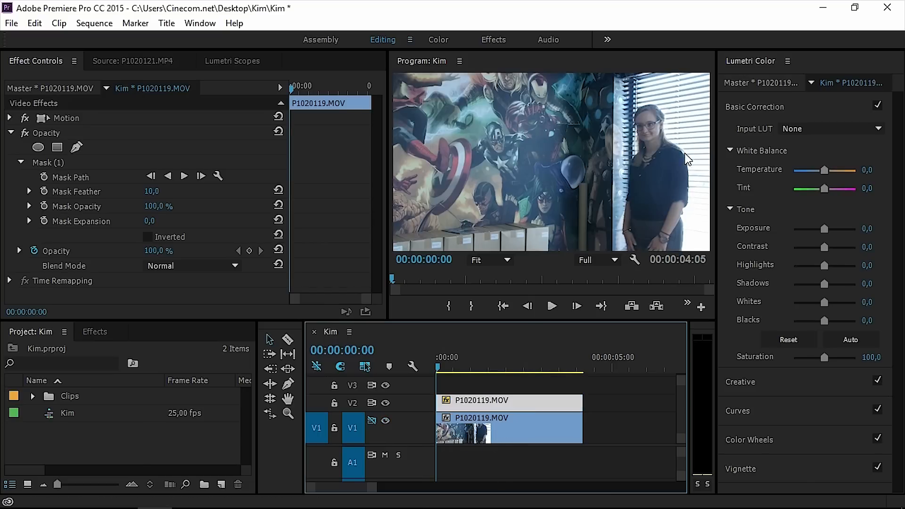
pyautogui.moveTo(836, 239)
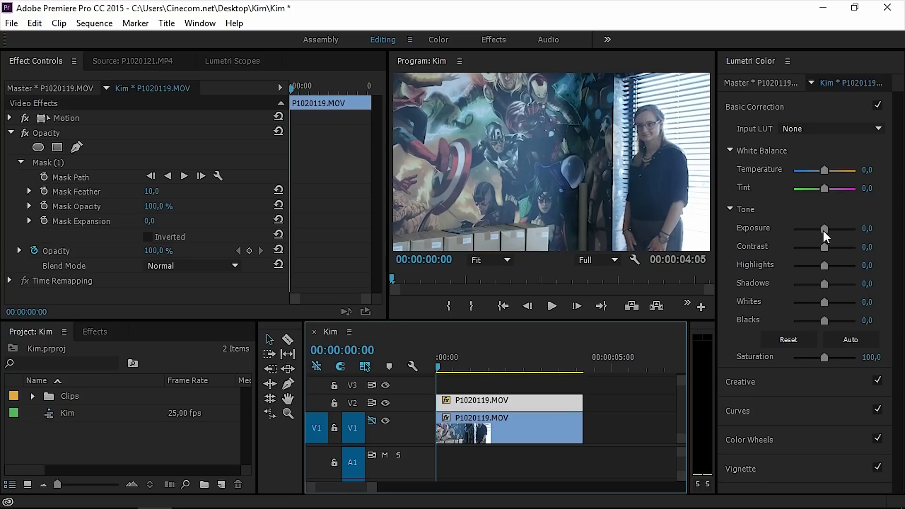
pyautogui.moveTo(824, 229); pyautogui.dragTo(829, 229)
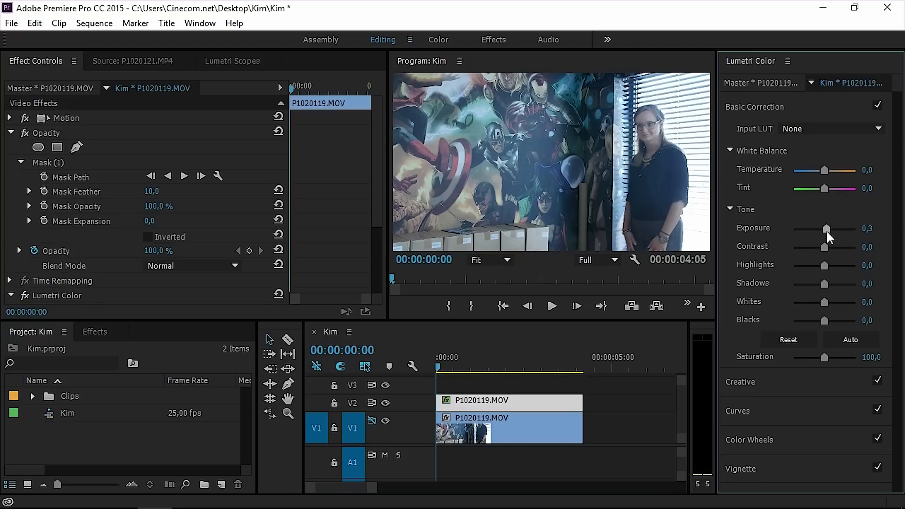
pyautogui.moveTo(826, 229); pyautogui.dragTo(834, 228)
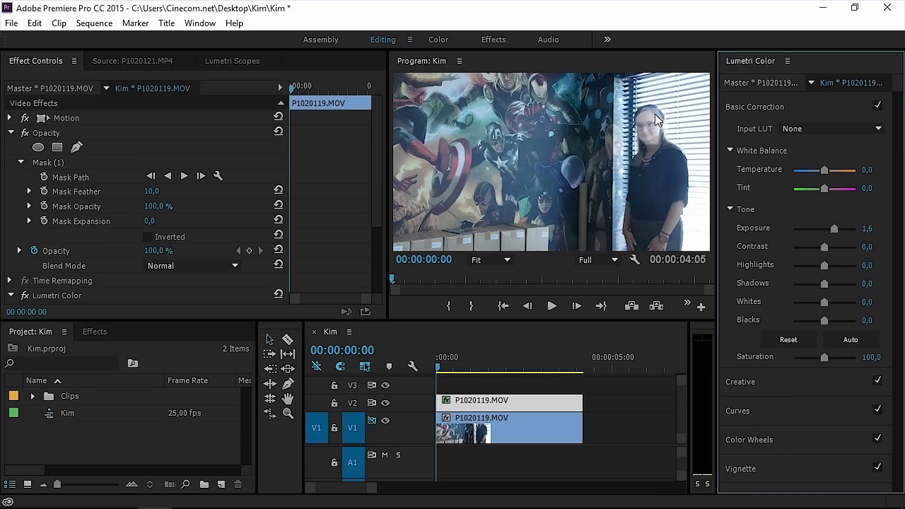
pyautogui.moveTo(656, 147)
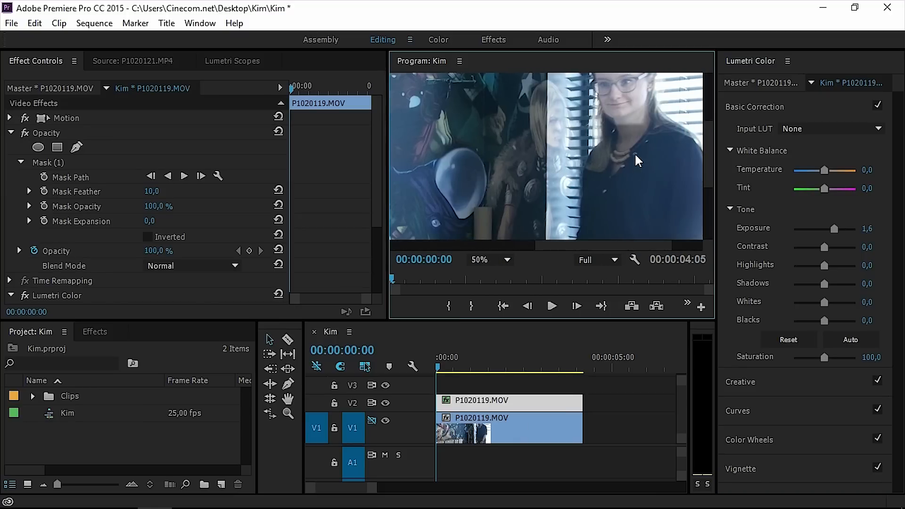
pyautogui.moveTo(641, 129)
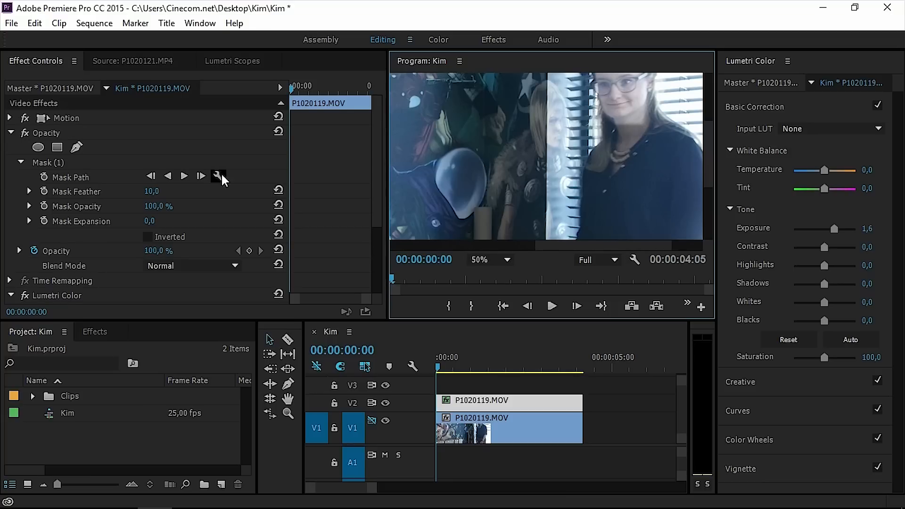
pyautogui.moveTo(243, 228)
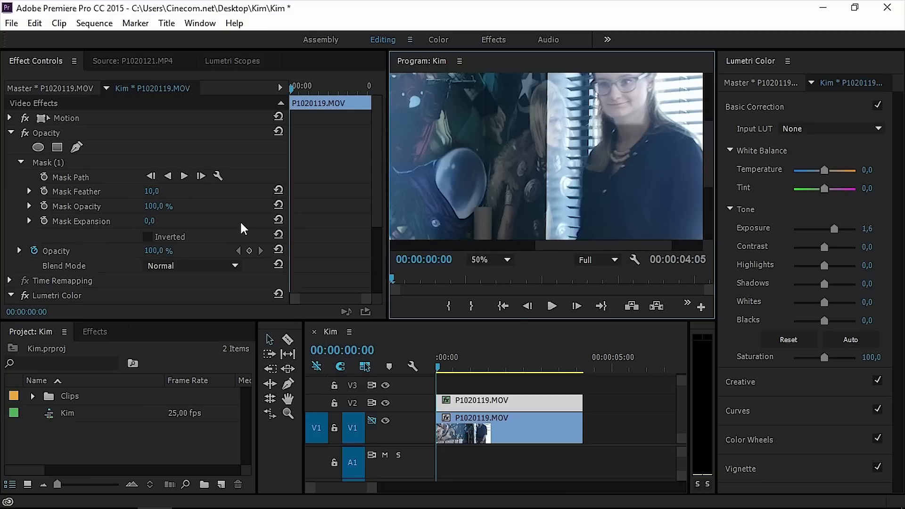
pyautogui.moveTo(68, 174)
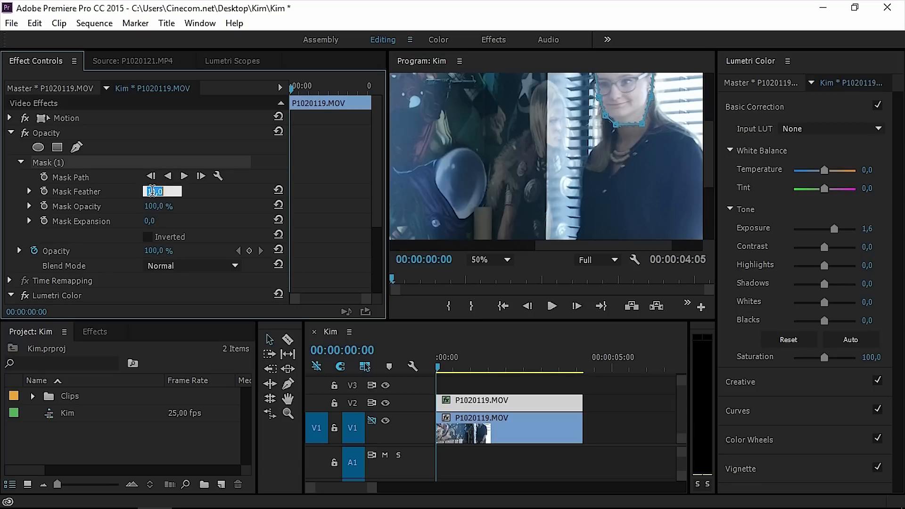
# - Set the face mask's feather to 58 and settle its expansion just below zero at -2
pyautogui.write('41,0')
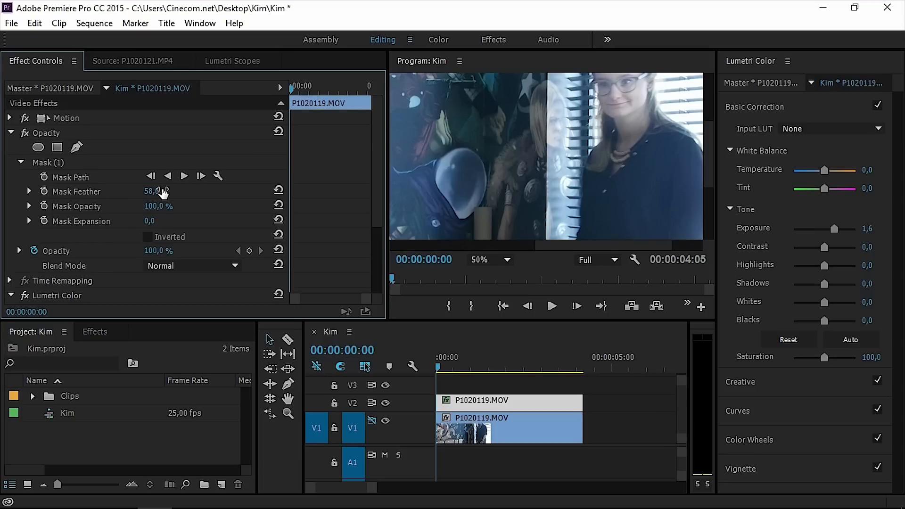
pyautogui.moveTo(152, 221)
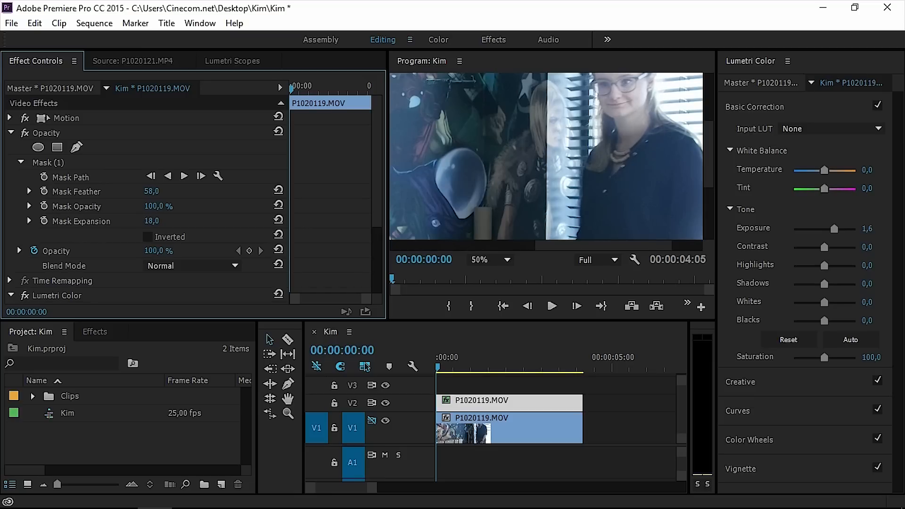
pyautogui.moveTo(151, 220); pyautogui.dragTo(173, 220)
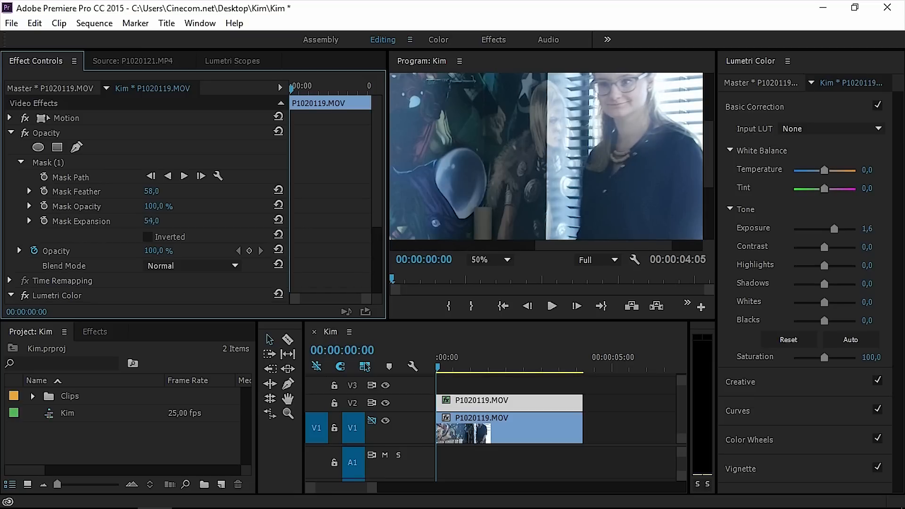
pyautogui.moveTo(150, 221); pyautogui.dragTo(151, 220)
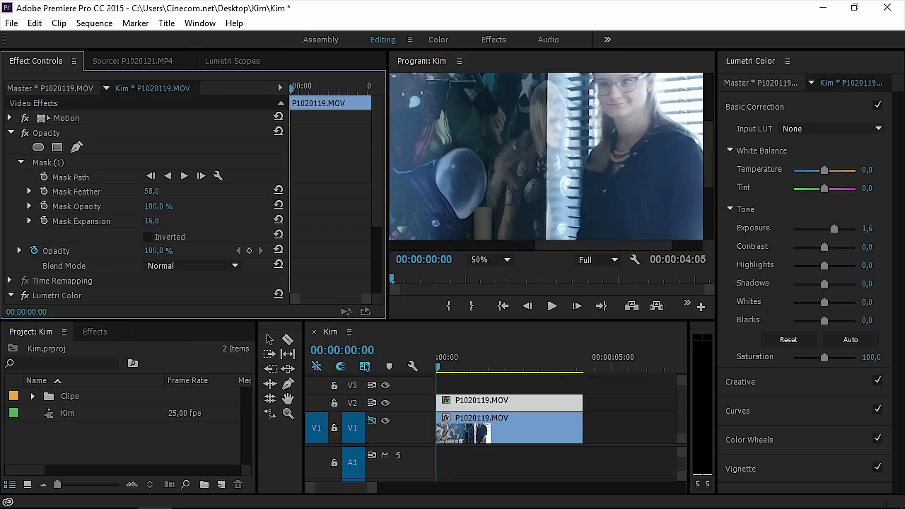
pyautogui.moveTo(151, 220); pyautogui.dragTo(141, 220)
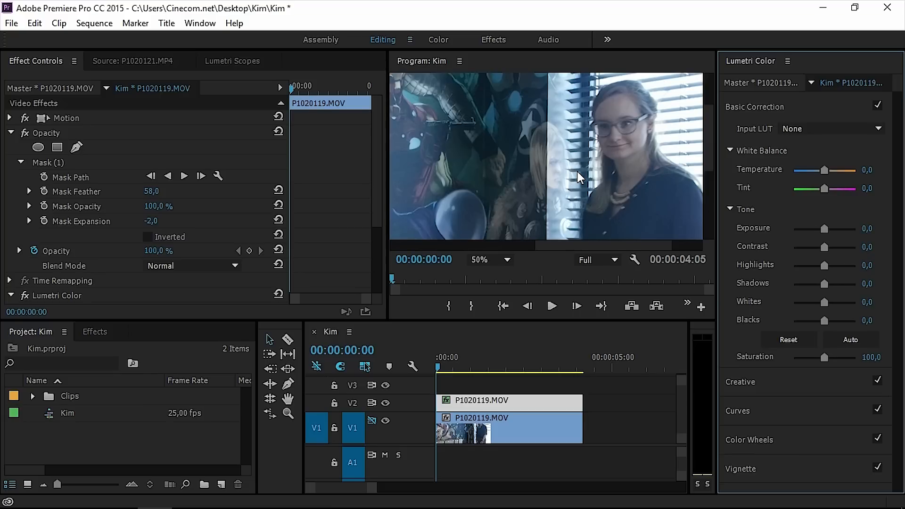
pyautogui.moveTo(598, 175)
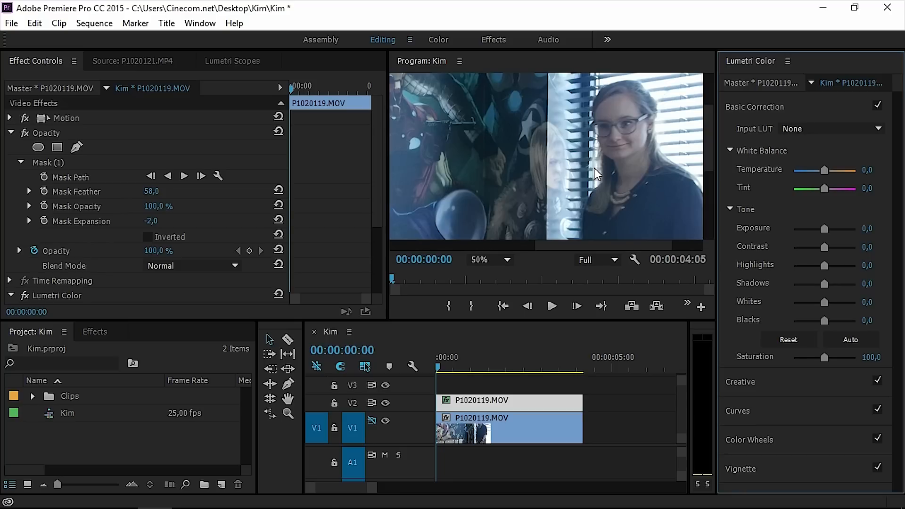
pyautogui.moveTo(609, 171)
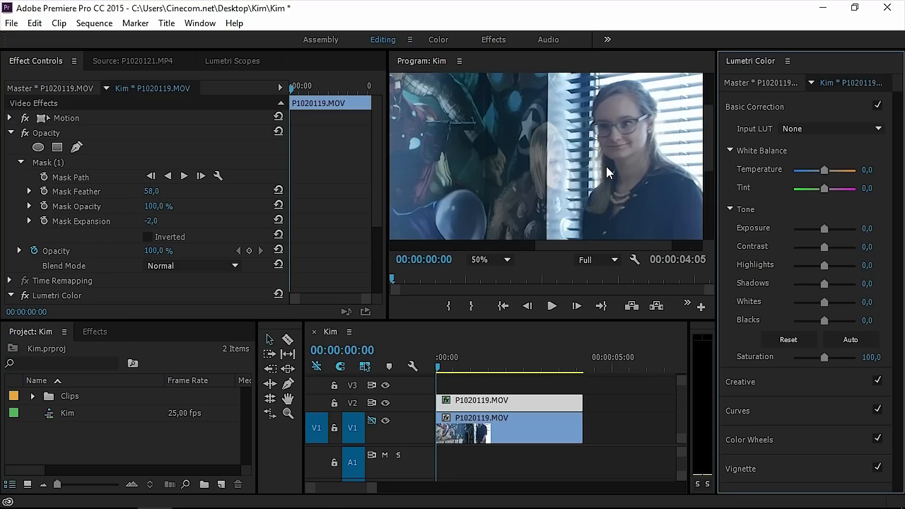
pyautogui.moveTo(800, 386)
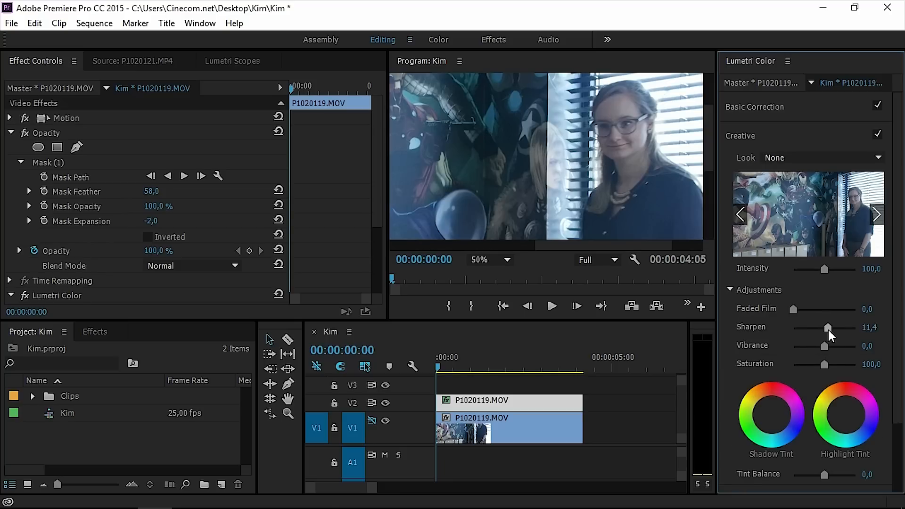
# - Raise Lumetri Creative sharpening on the face clip to 29.5 and return to Basic Correction
pyautogui.moveTo(826, 327); pyautogui.dragTo(832, 327)
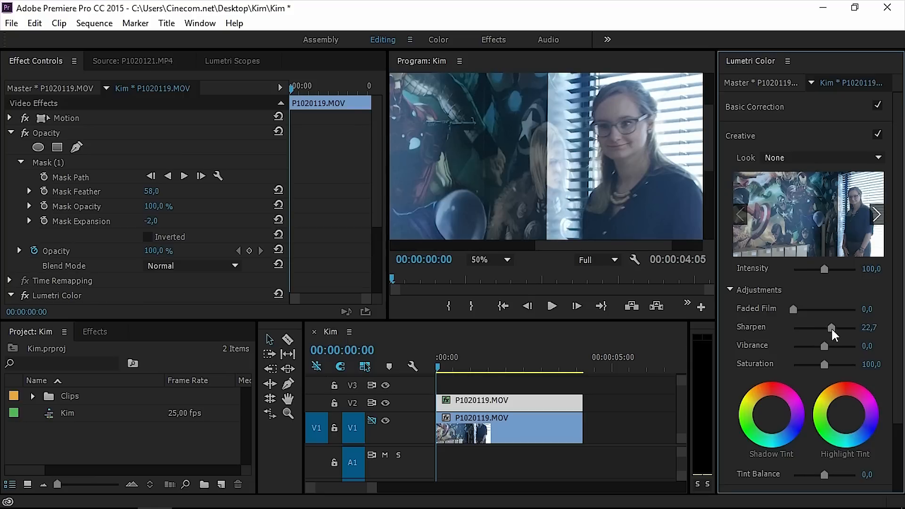
pyautogui.moveTo(831, 327); pyautogui.dragTo(836, 327)
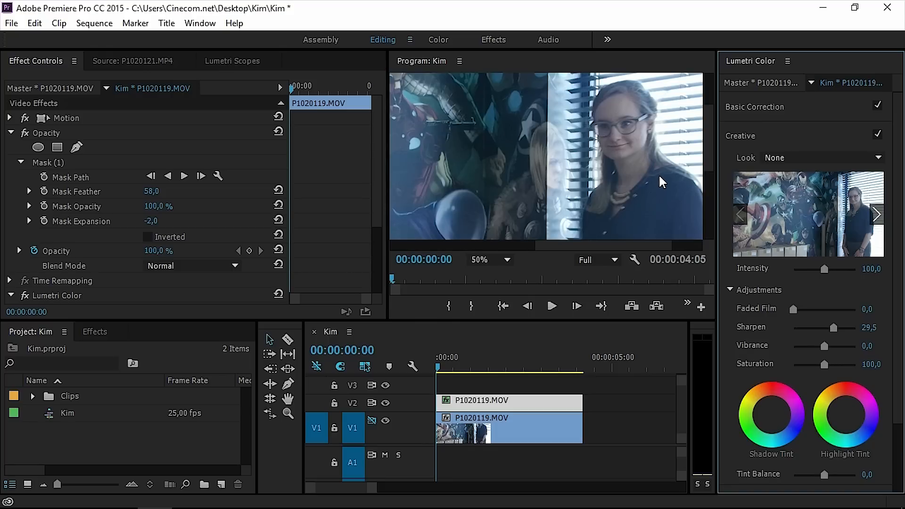
pyautogui.moveTo(685, 137)
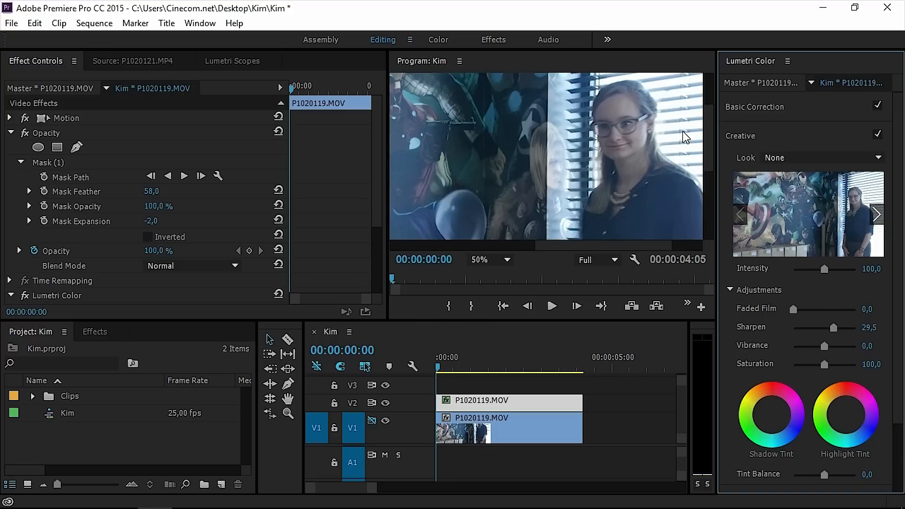
pyautogui.click(754, 107)
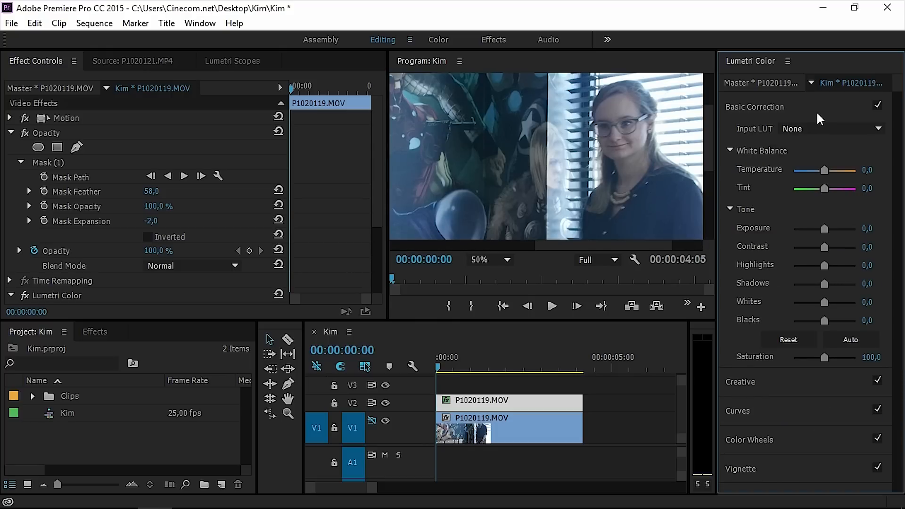
pyautogui.moveTo(606, 140)
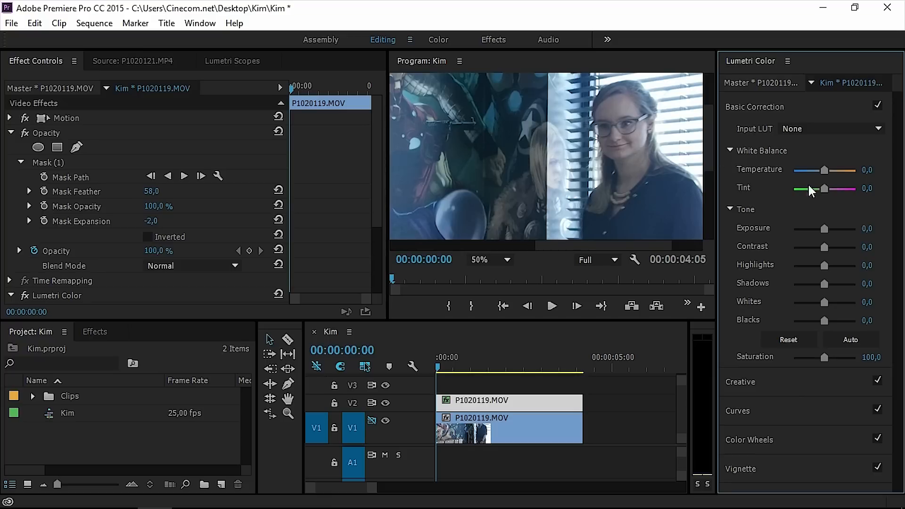
# - Warm the face to temperature 20.5 and lift exposure to 0.2
pyautogui.moveTo(832, 169); pyautogui.dragTo(823, 168)
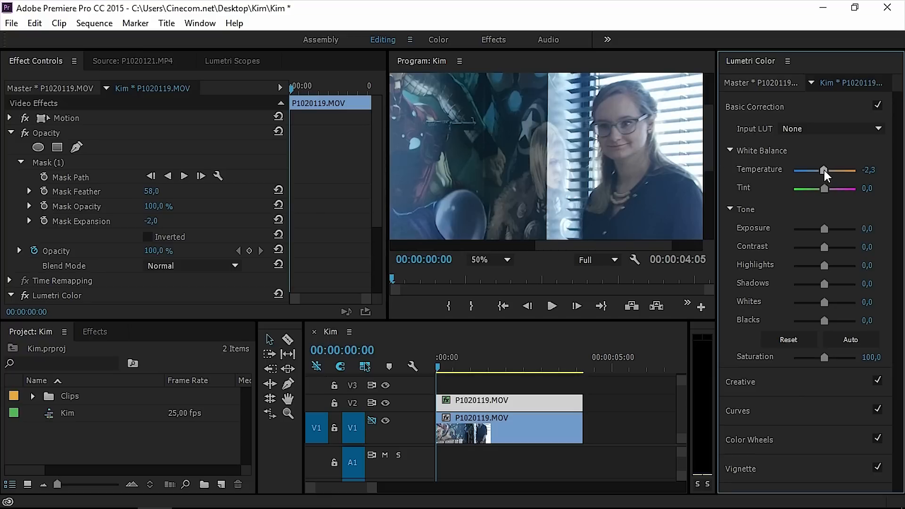
pyautogui.moveTo(824, 169); pyautogui.dragTo(831, 169)
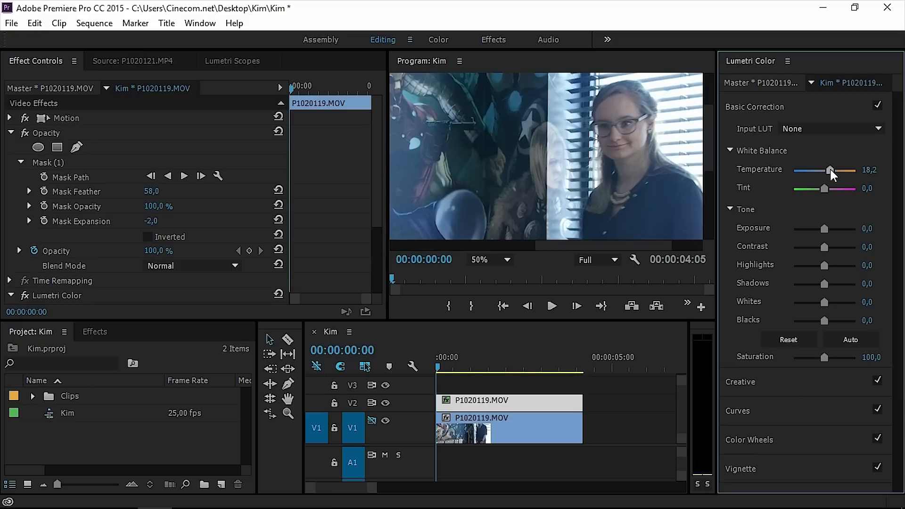
pyautogui.moveTo(829, 169); pyautogui.dragTo(832, 170)
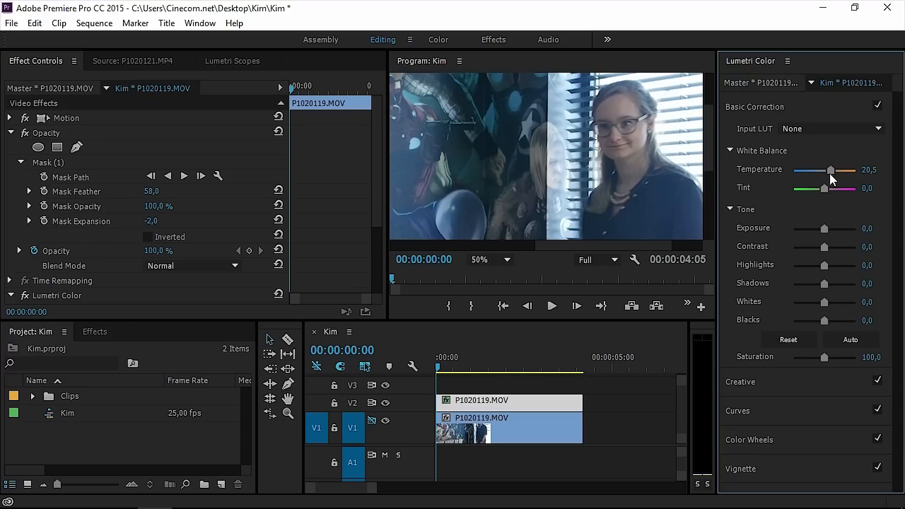
pyautogui.moveTo(826, 228); pyautogui.dragTo(822, 231)
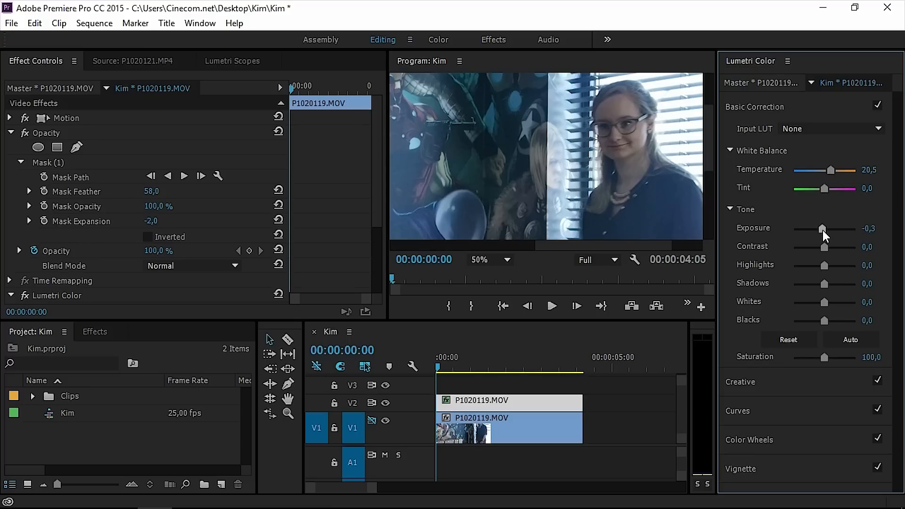
pyautogui.moveTo(819, 228); pyautogui.dragTo(825, 228)
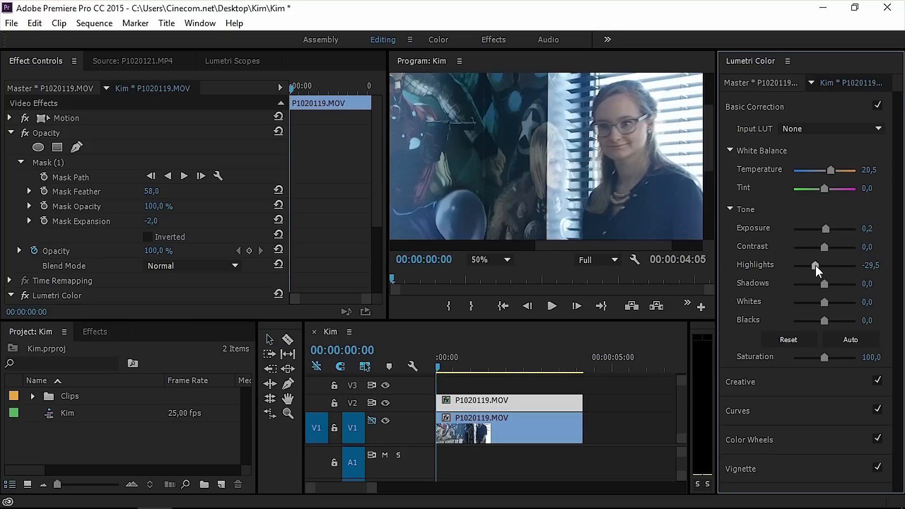
# - Pull highlights down to -59.1 and raise contrast to 27.3 on the face
pyautogui.moveTo(819, 265); pyautogui.dragTo(812, 265)
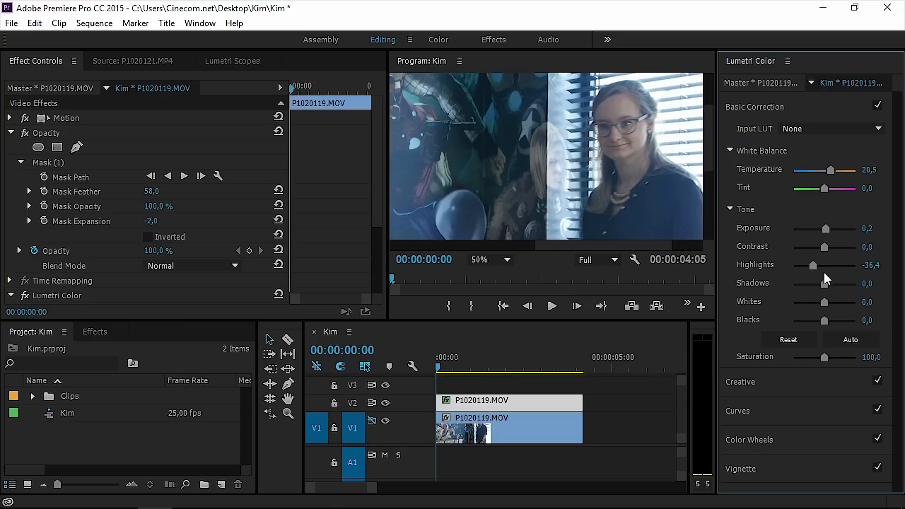
pyautogui.moveTo(813, 266); pyautogui.dragTo(805, 266)
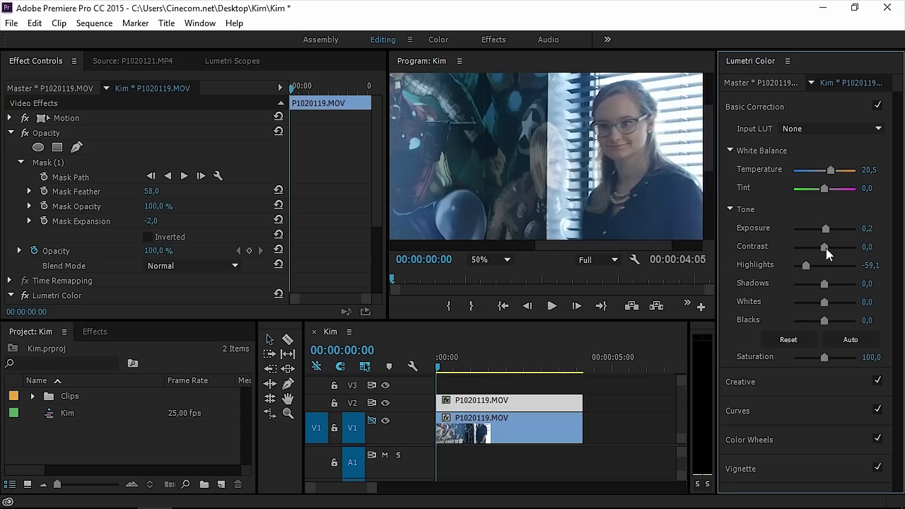
pyautogui.moveTo(824, 246); pyautogui.dragTo(836, 246)
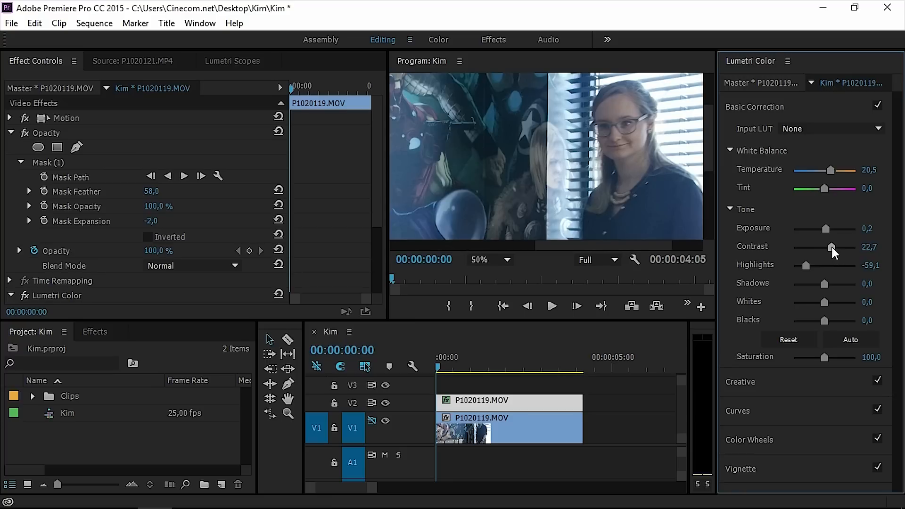
pyautogui.moveTo(831, 246); pyautogui.dragTo(836, 246)
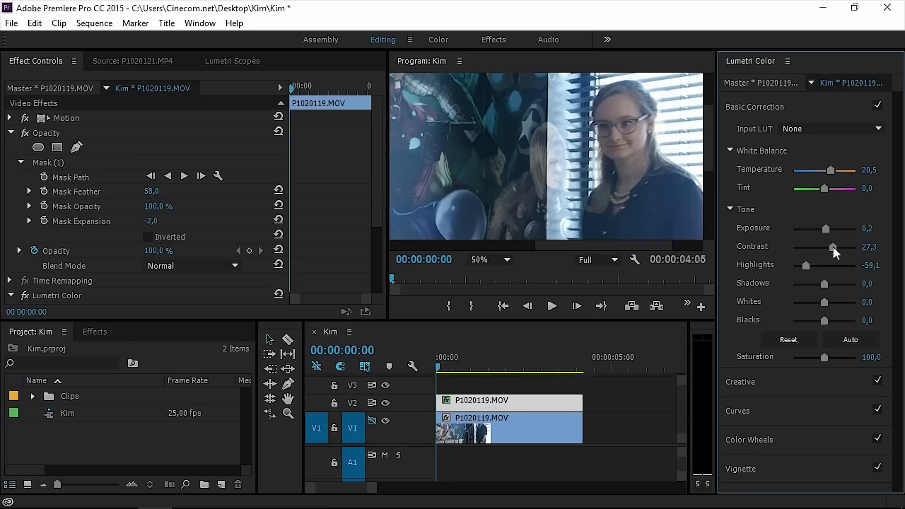
pyautogui.moveTo(263, 309)
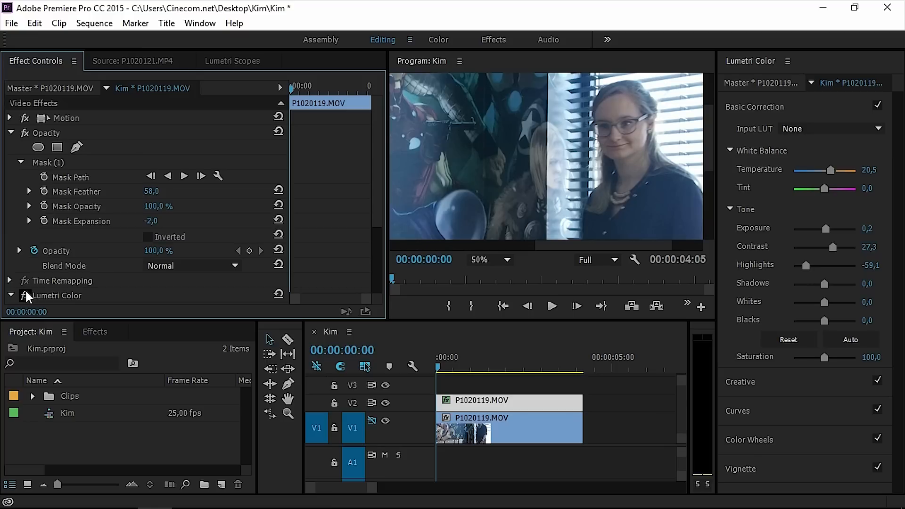
pyautogui.click(10, 295)
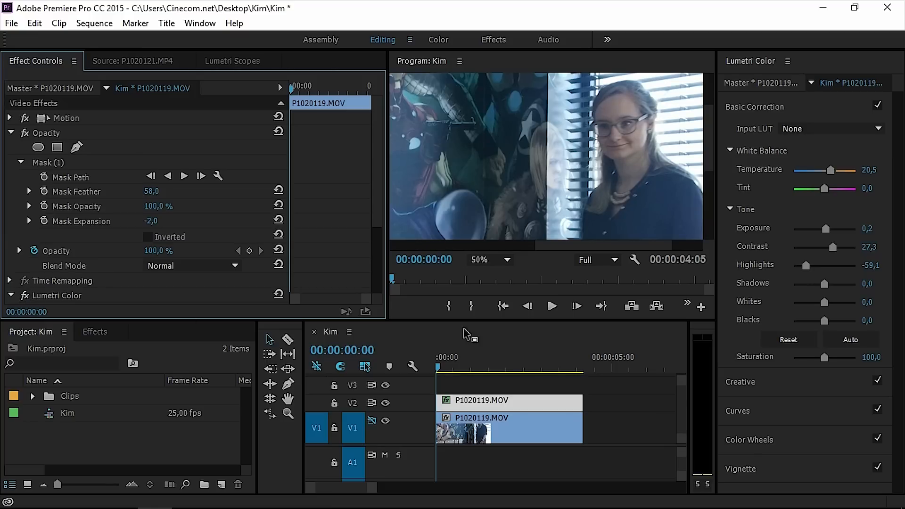
pyautogui.click(441, 369)
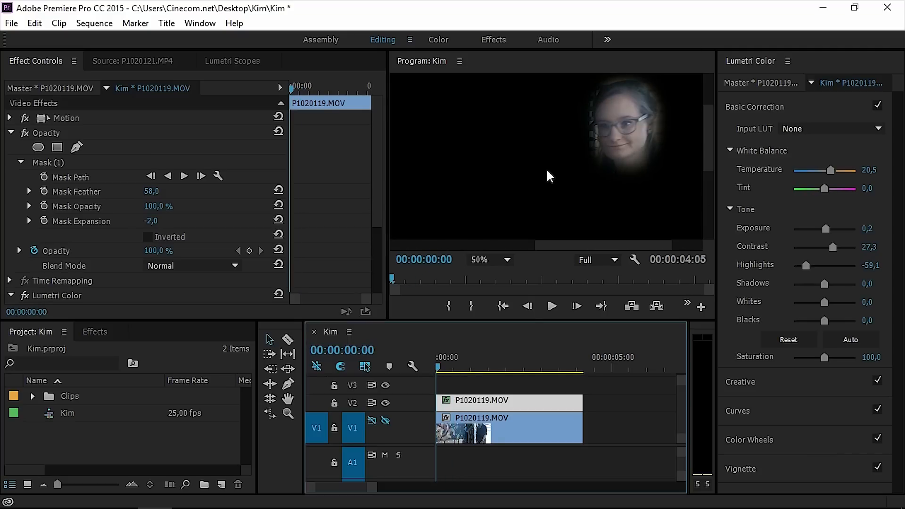
pyautogui.click(441, 367)
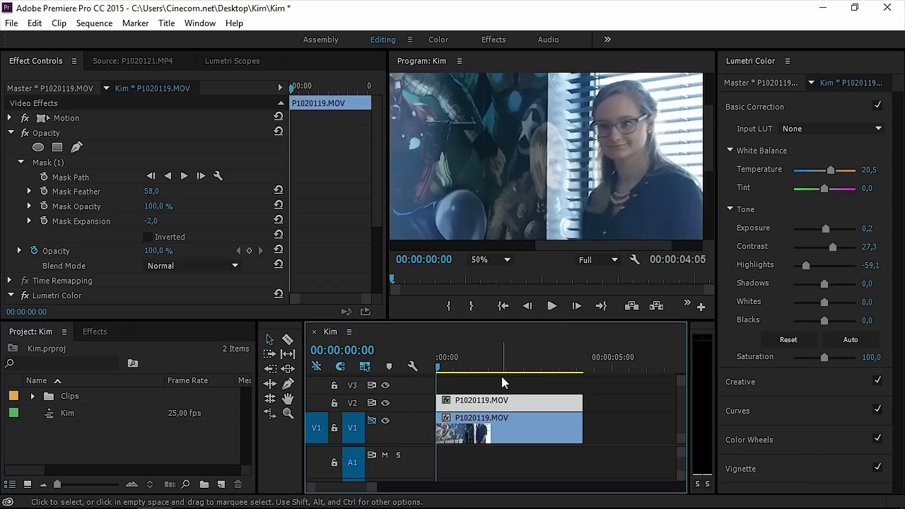
# - Fit the whole frame in the Program Monitor so Kim's full shot is visible
pyautogui.click(488, 260)
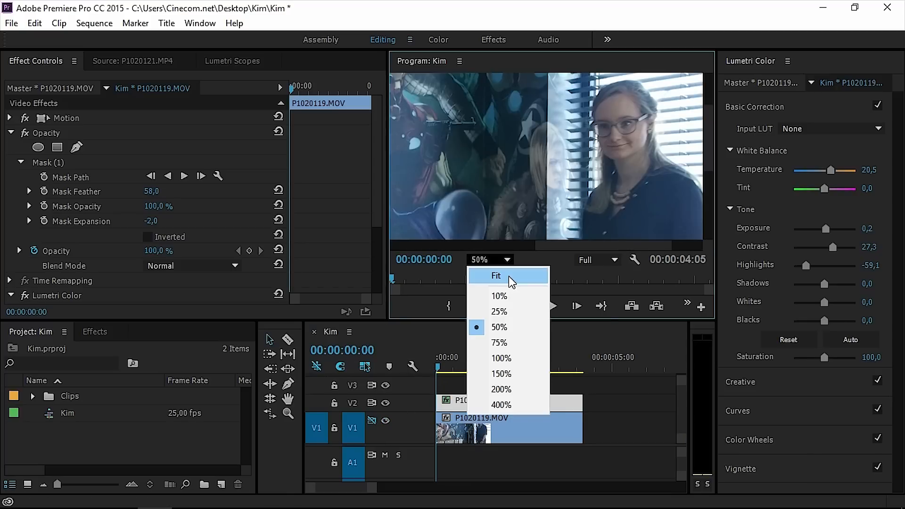
pyautogui.click(495, 275)
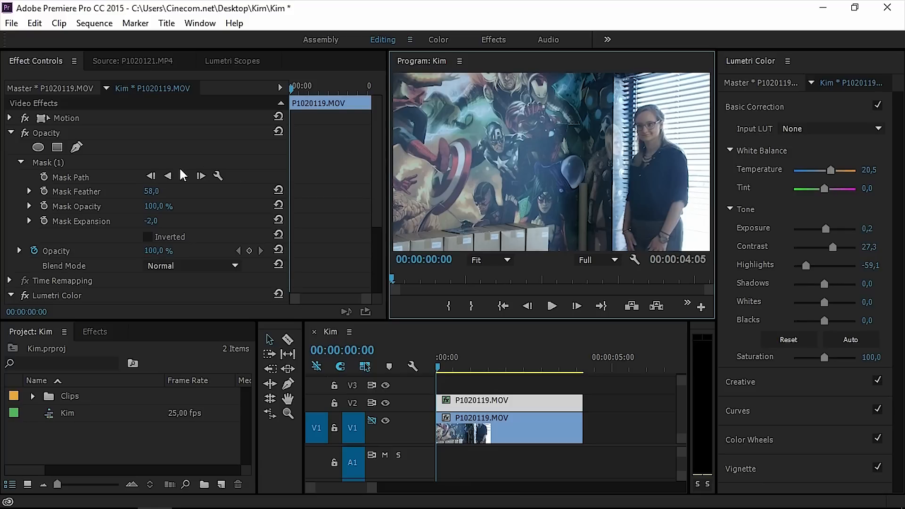
pyautogui.moveTo(144, 179)
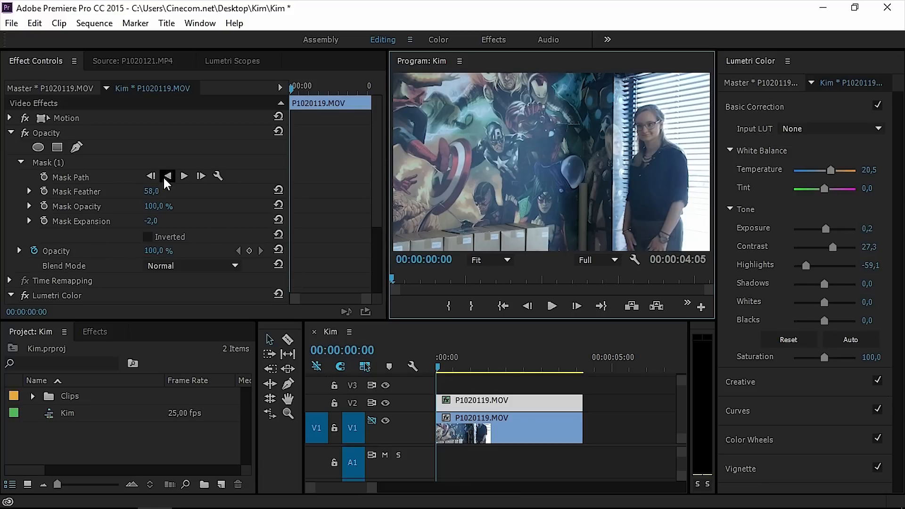
pyautogui.moveTo(185, 176)
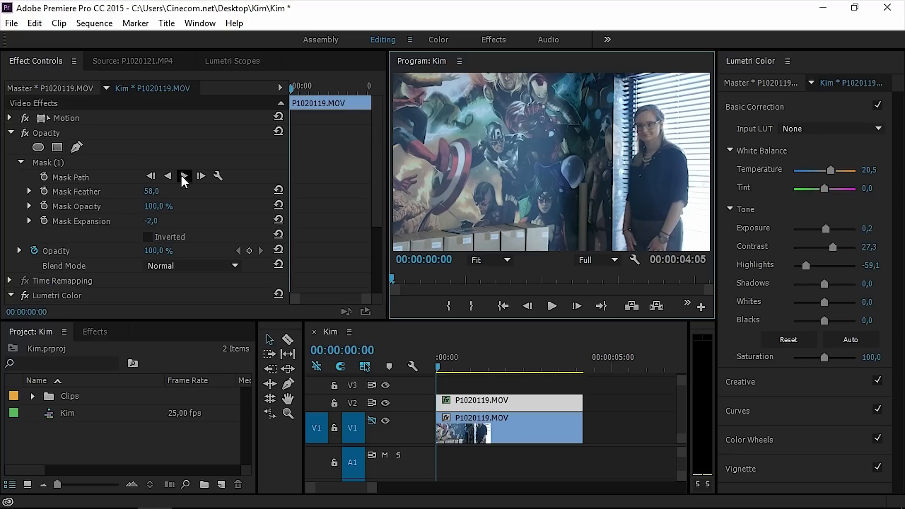
pyautogui.moveTo(168, 176)
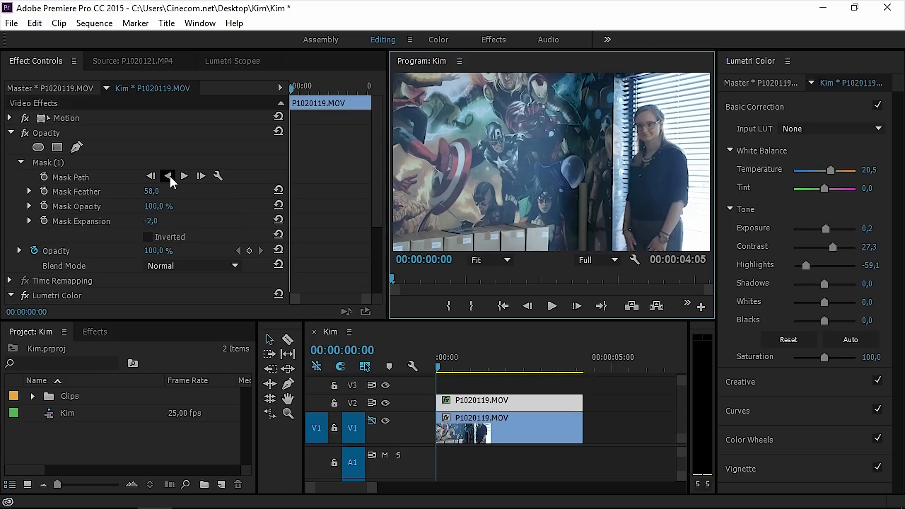
pyautogui.moveTo(200, 175)
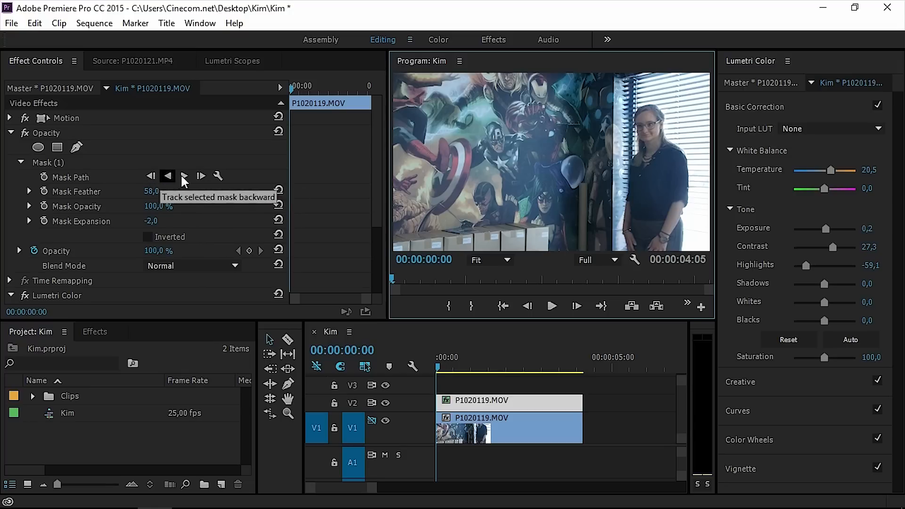
pyautogui.moveTo(201, 177)
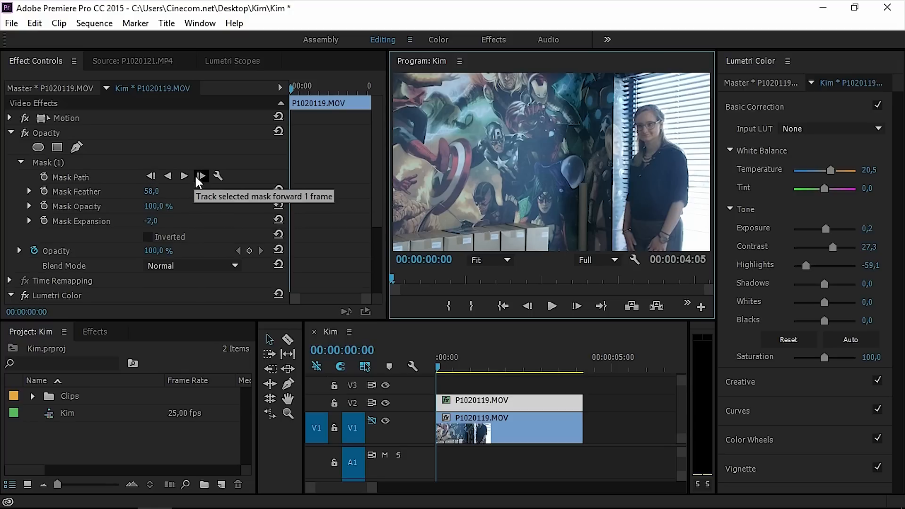
pyautogui.moveTo(536, 125)
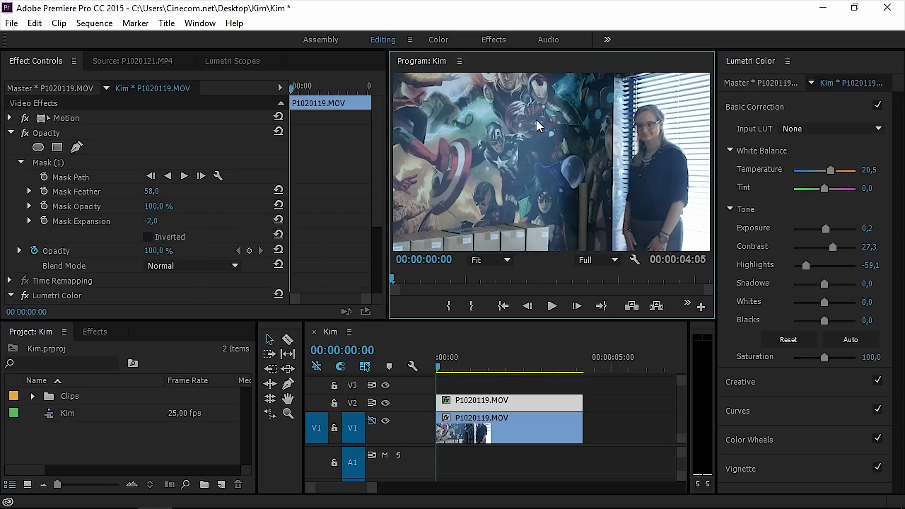
pyautogui.moveTo(538, 140)
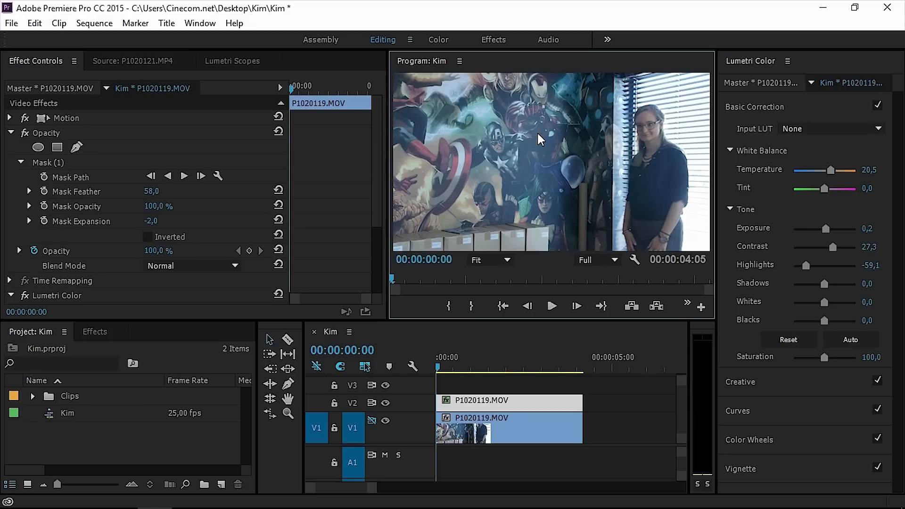
pyautogui.moveTo(615, 135)
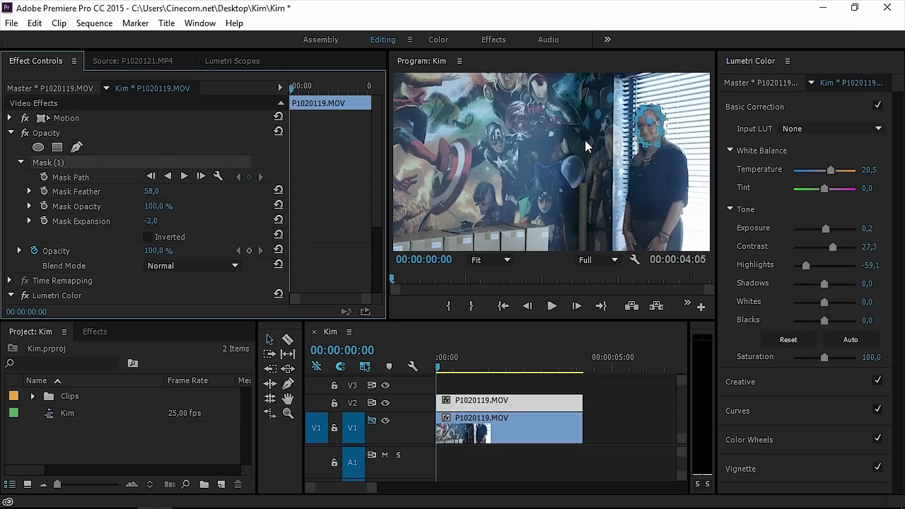
pyautogui.moveTo(353, 166)
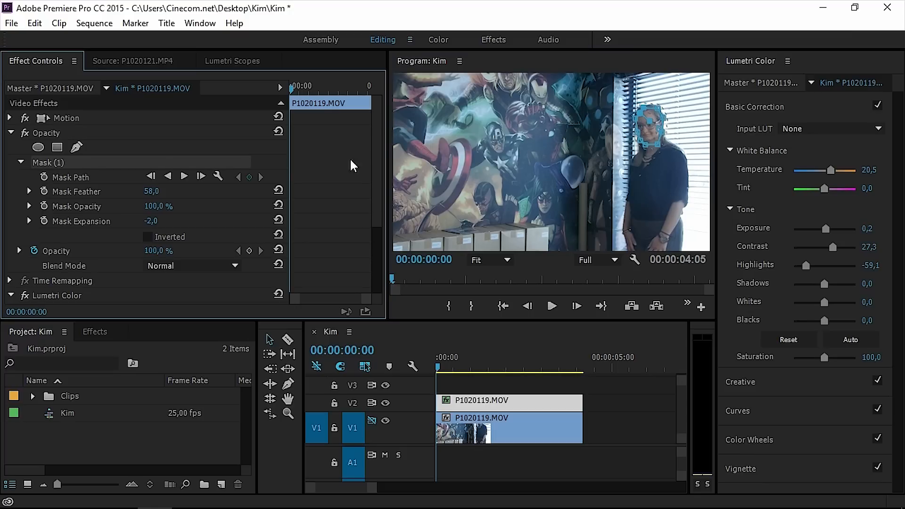
# - Track the face mask forward, reposition it on Kim's face where it drifted, and finish tracking to the end
pyautogui.click(185, 176)
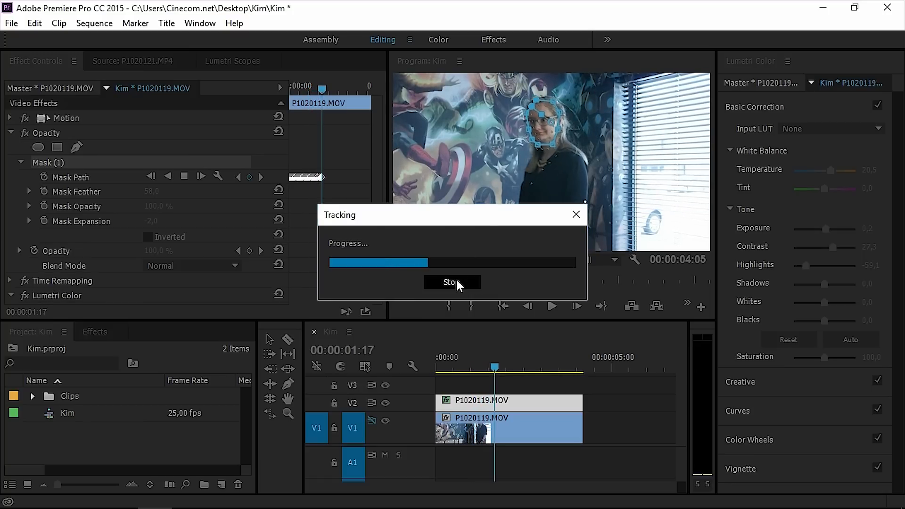
pyautogui.click(451, 282)
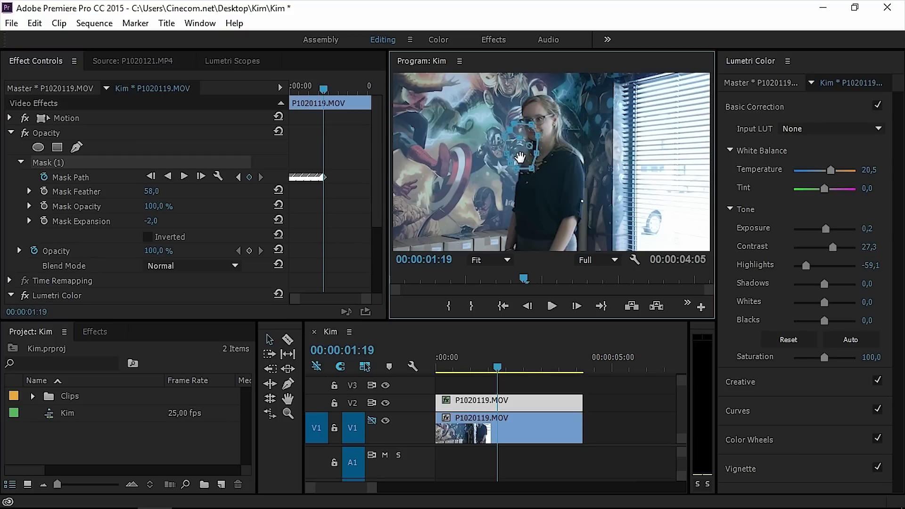
pyautogui.moveTo(519, 156); pyautogui.dragTo(536, 122)
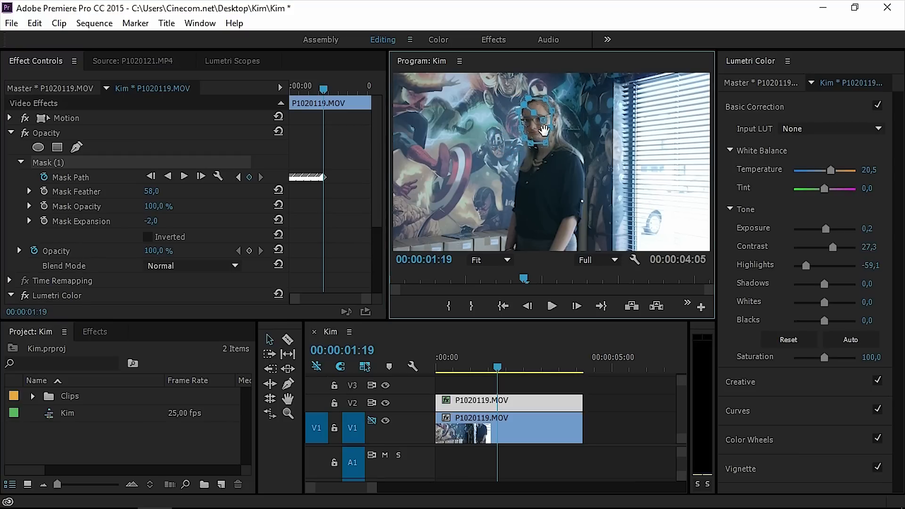
pyautogui.click(200, 176)
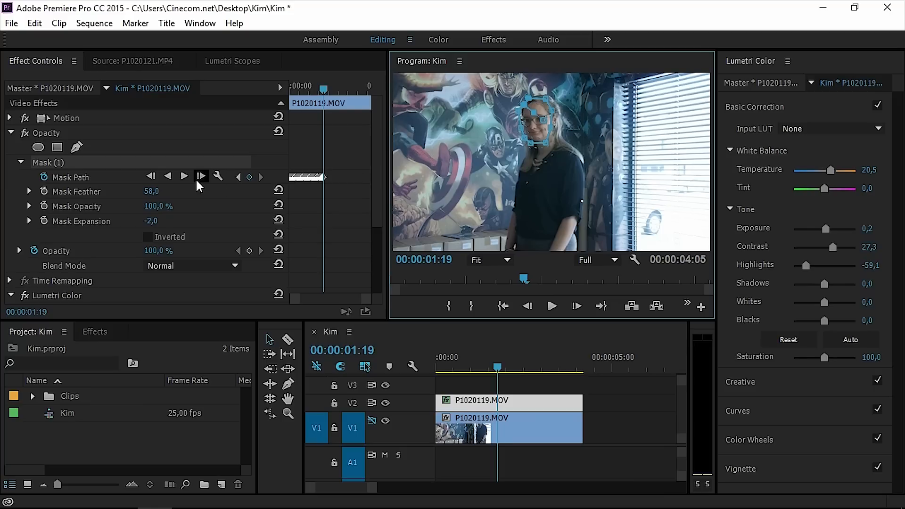
pyautogui.click(184, 177)
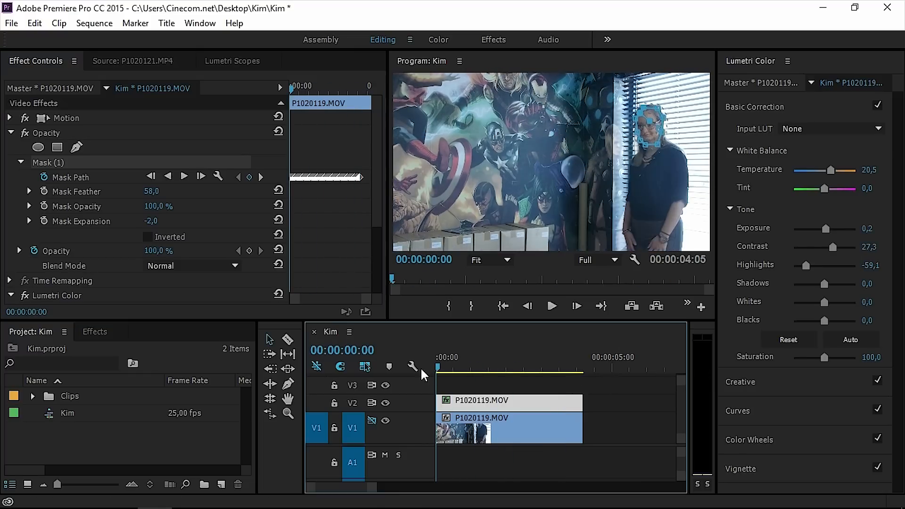
pyautogui.click(386, 419)
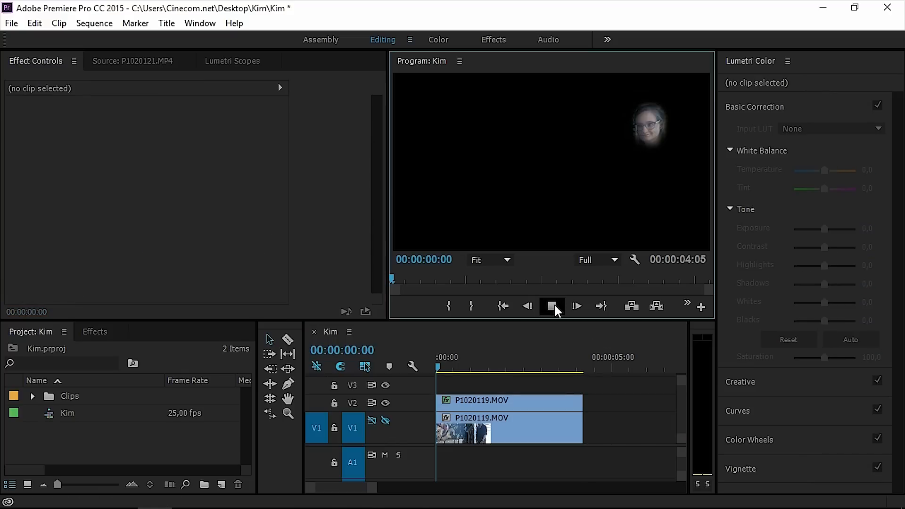
pyautogui.click(552, 305)
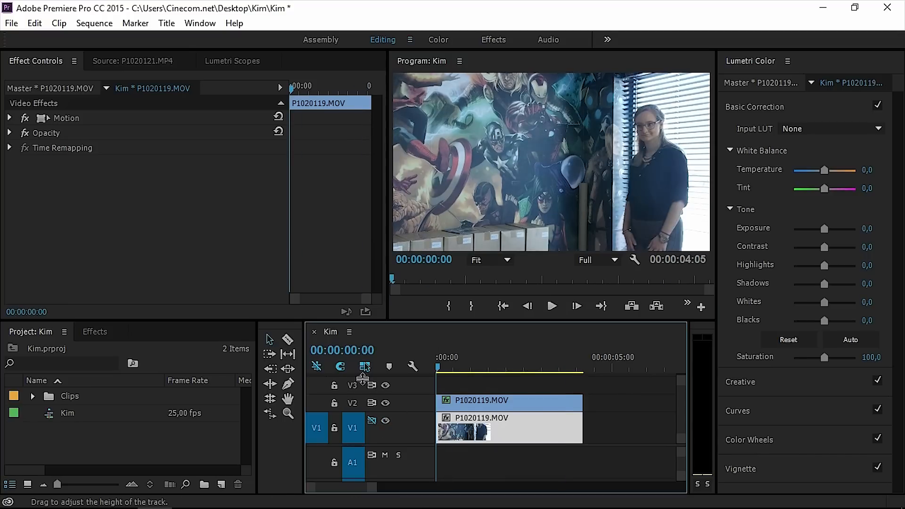
pyautogui.click(551, 305)
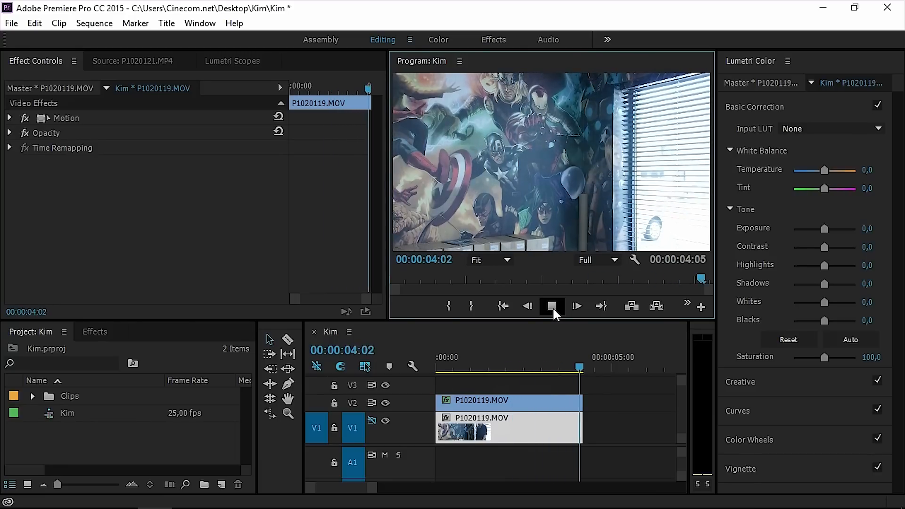
pyautogui.click(474, 356)
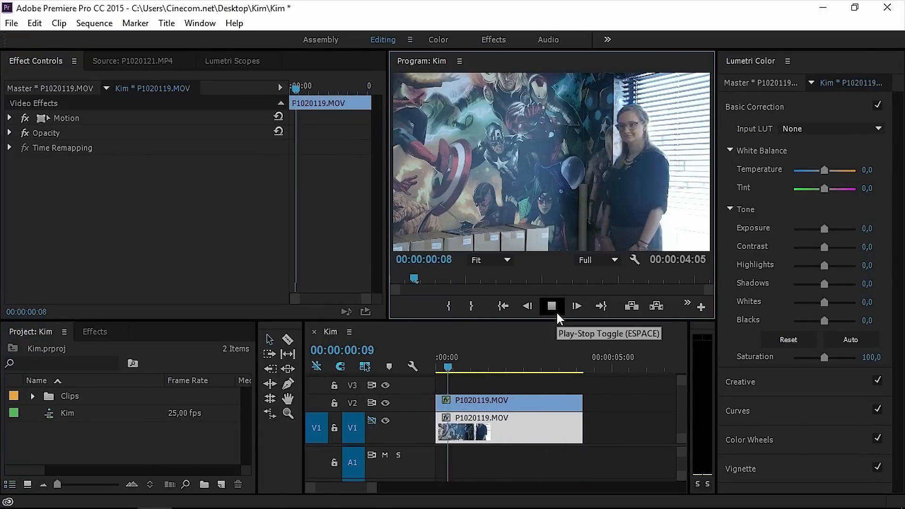
pyautogui.click(551, 305)
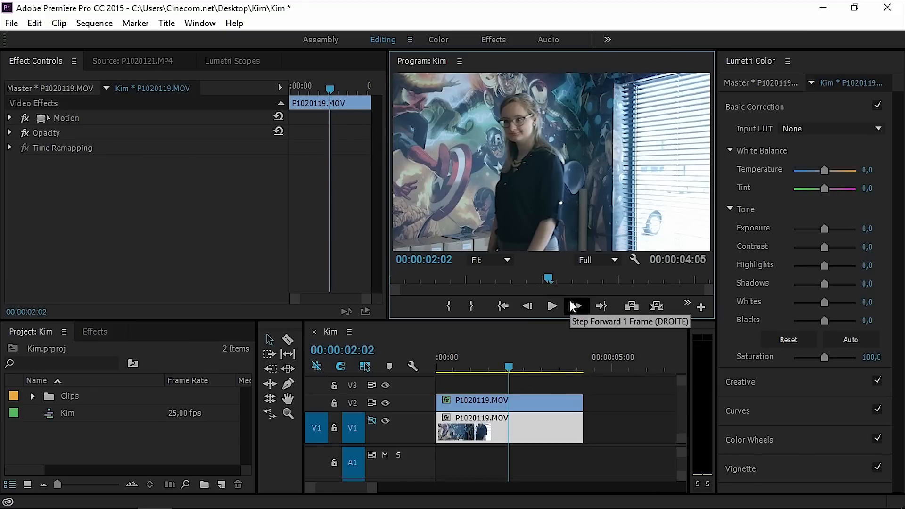
pyautogui.moveTo(550, 306)
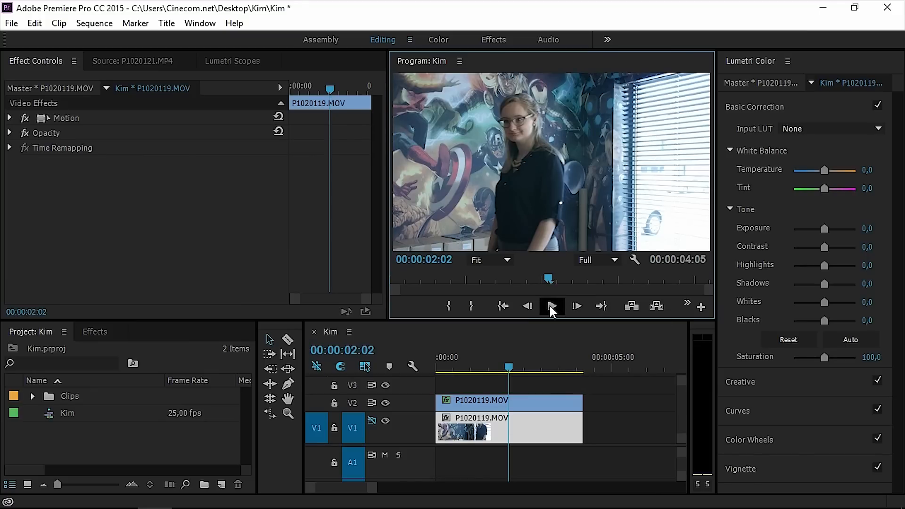